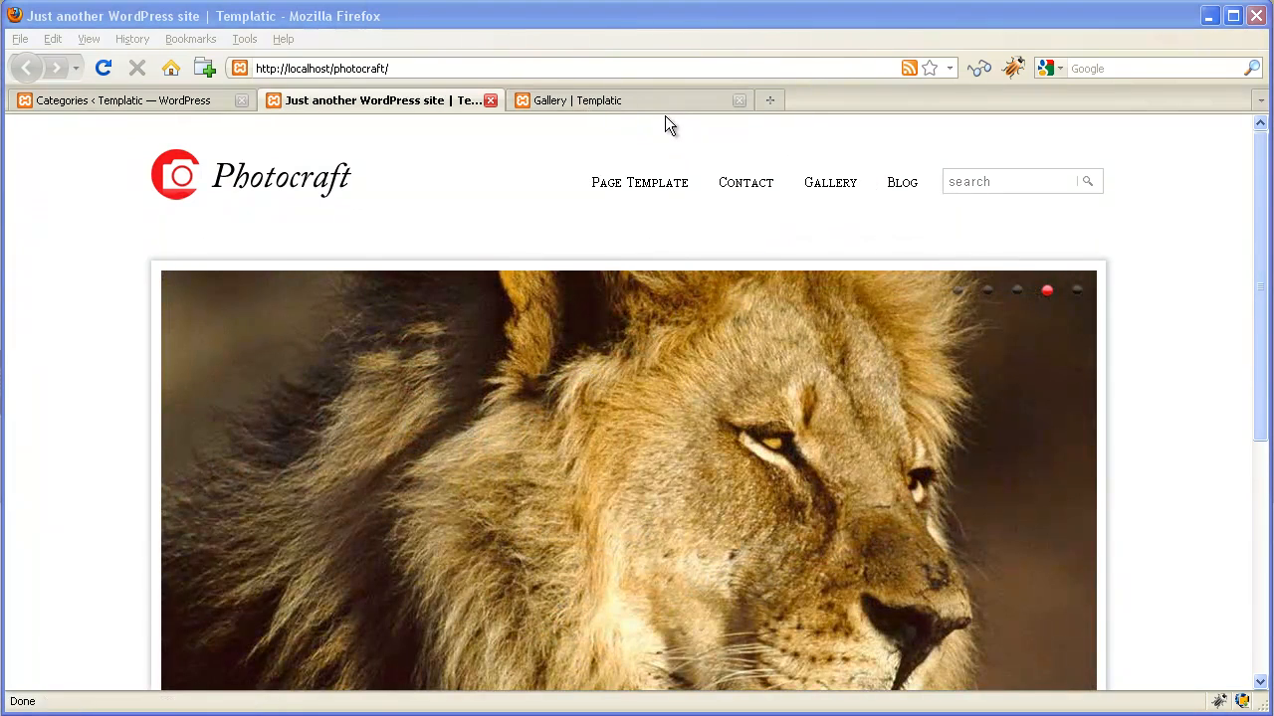
# Switch to the 'Gallery | Templatic' tab showing the Gallery category photo grid
pyautogui.click(597, 99)
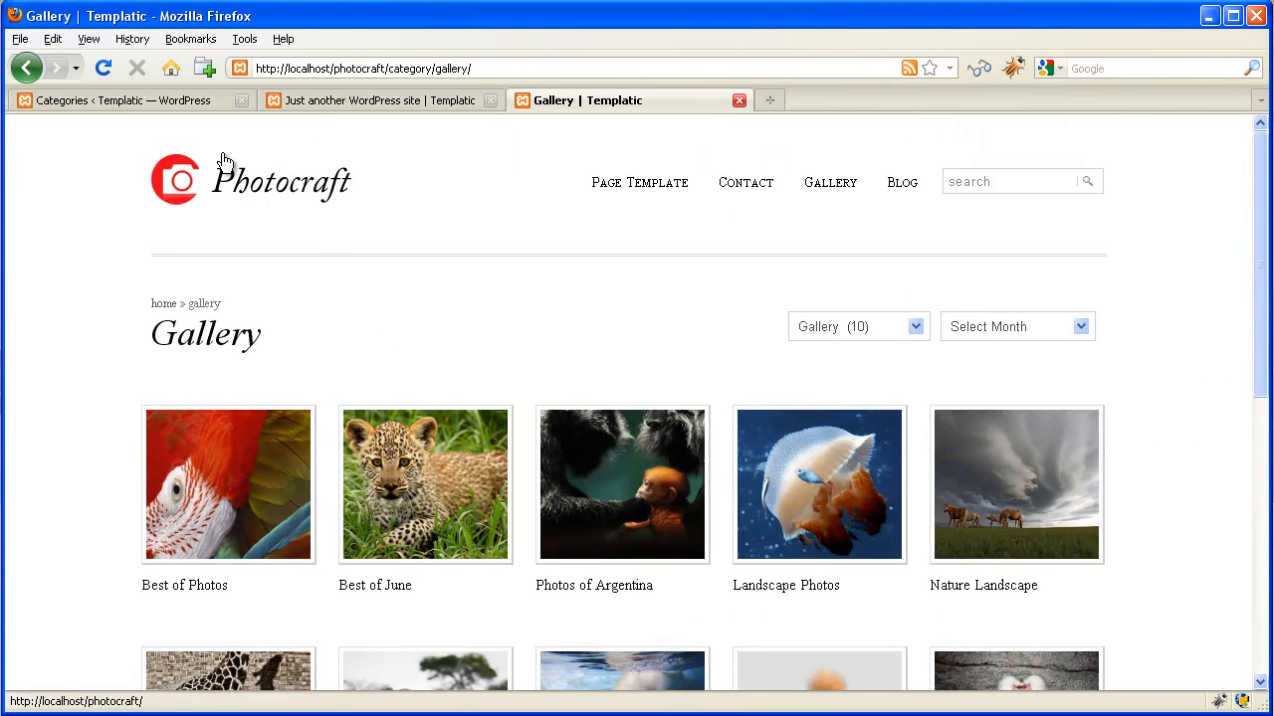
# Add a category named 'newcategory' under Posts > Categories
pyautogui.click(119, 100)
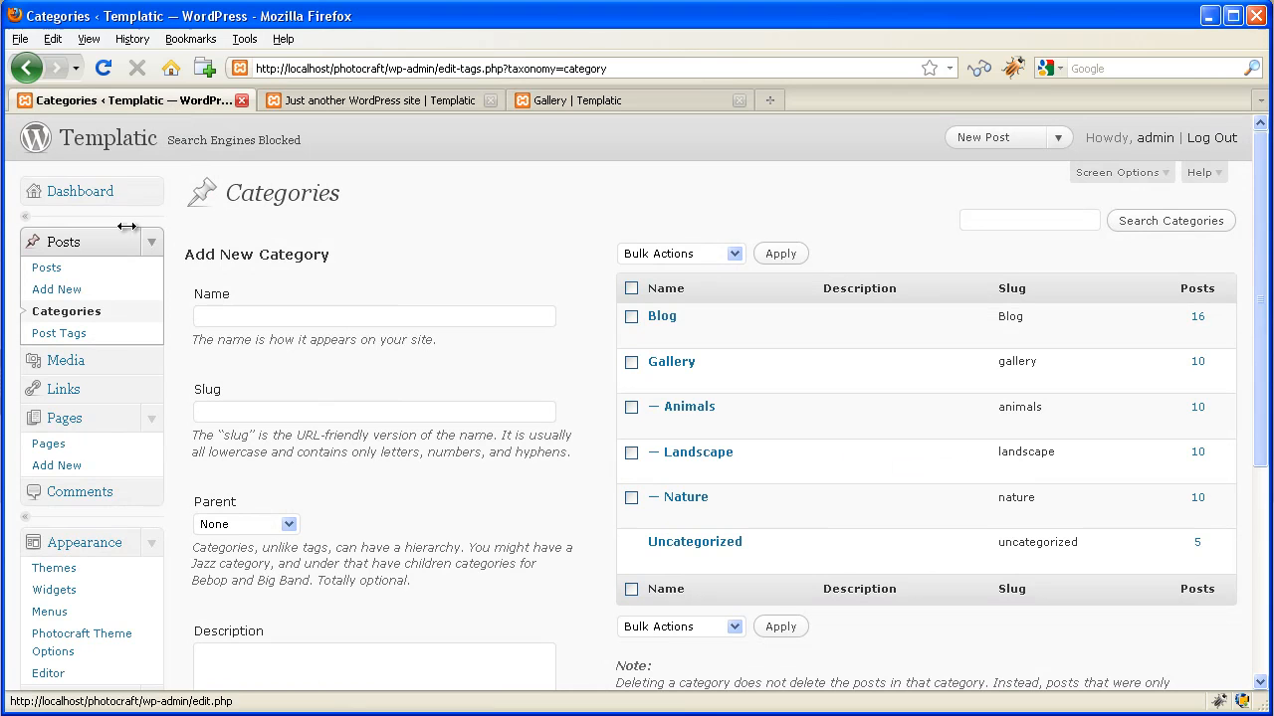
pyautogui.moveTo(106, 321)
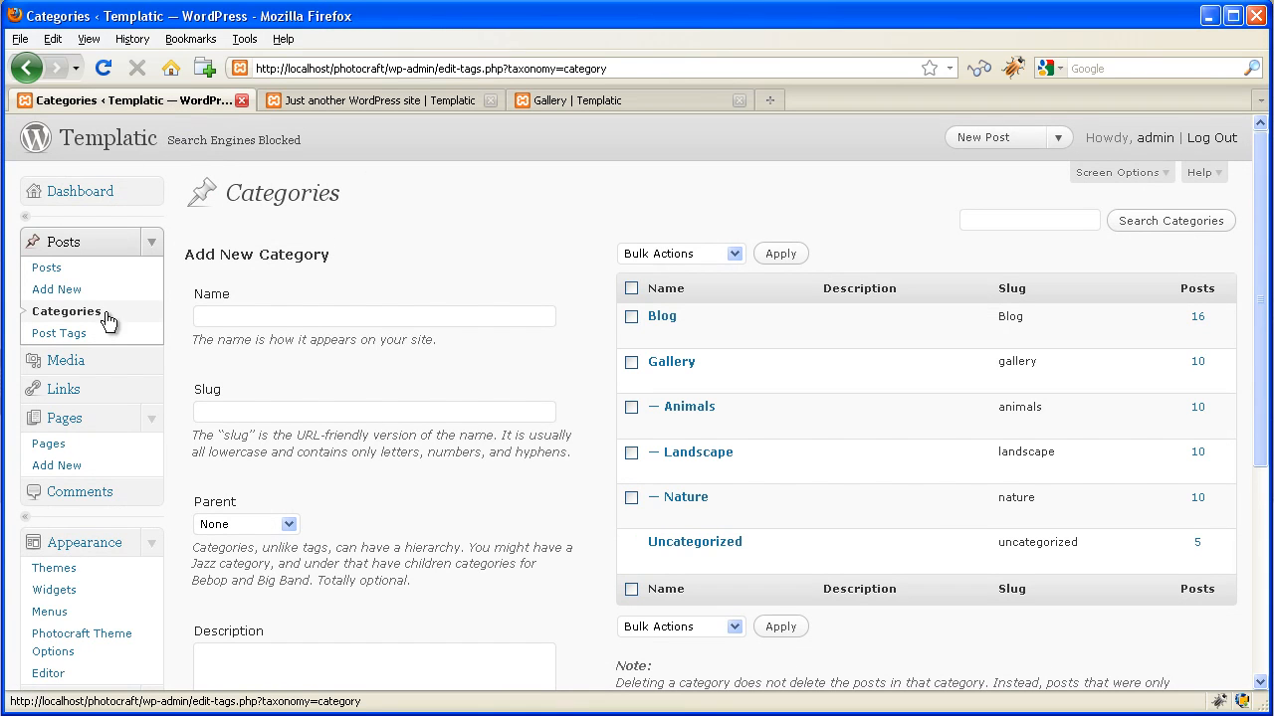
pyautogui.click(373, 315)
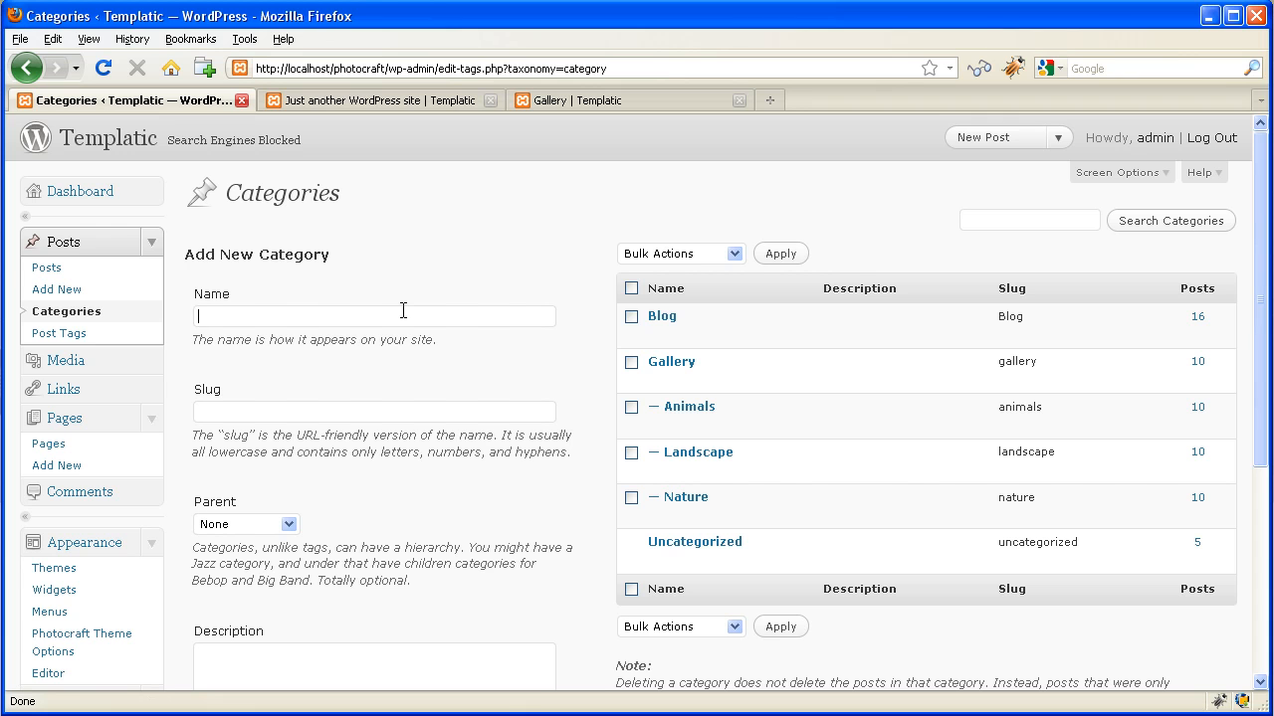
pyautogui.write('new')
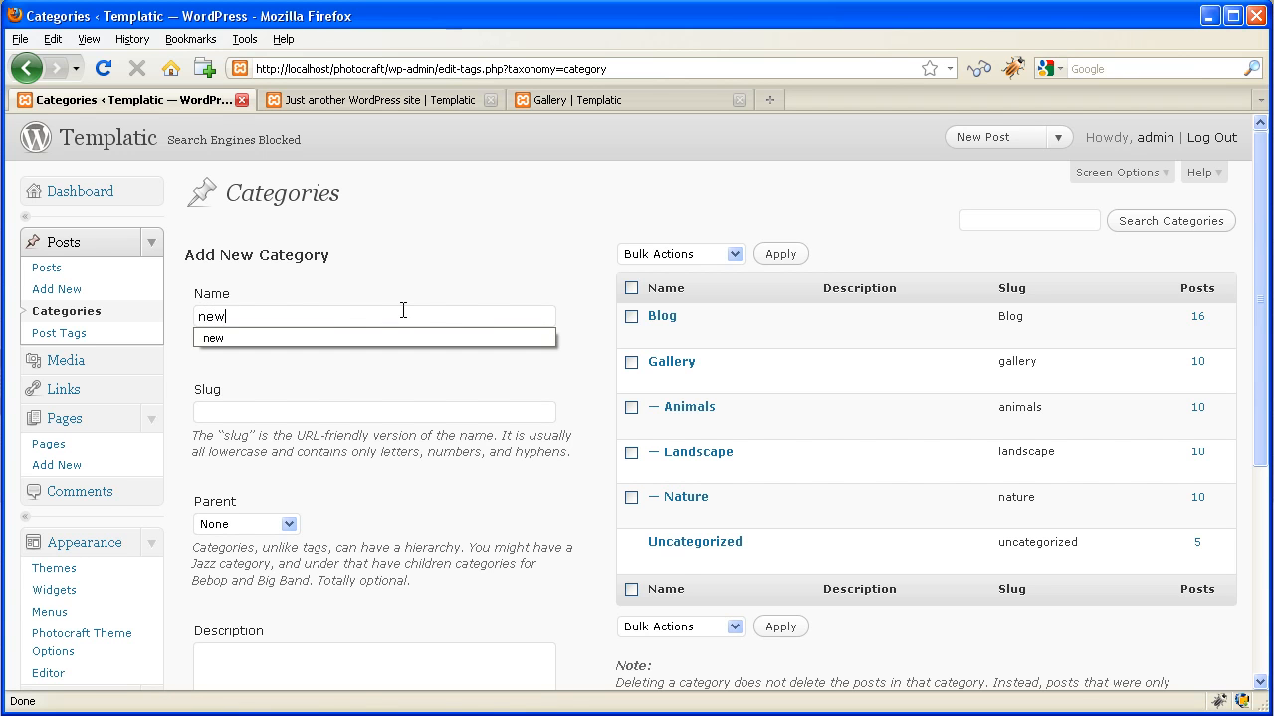
pyautogui.write('category')
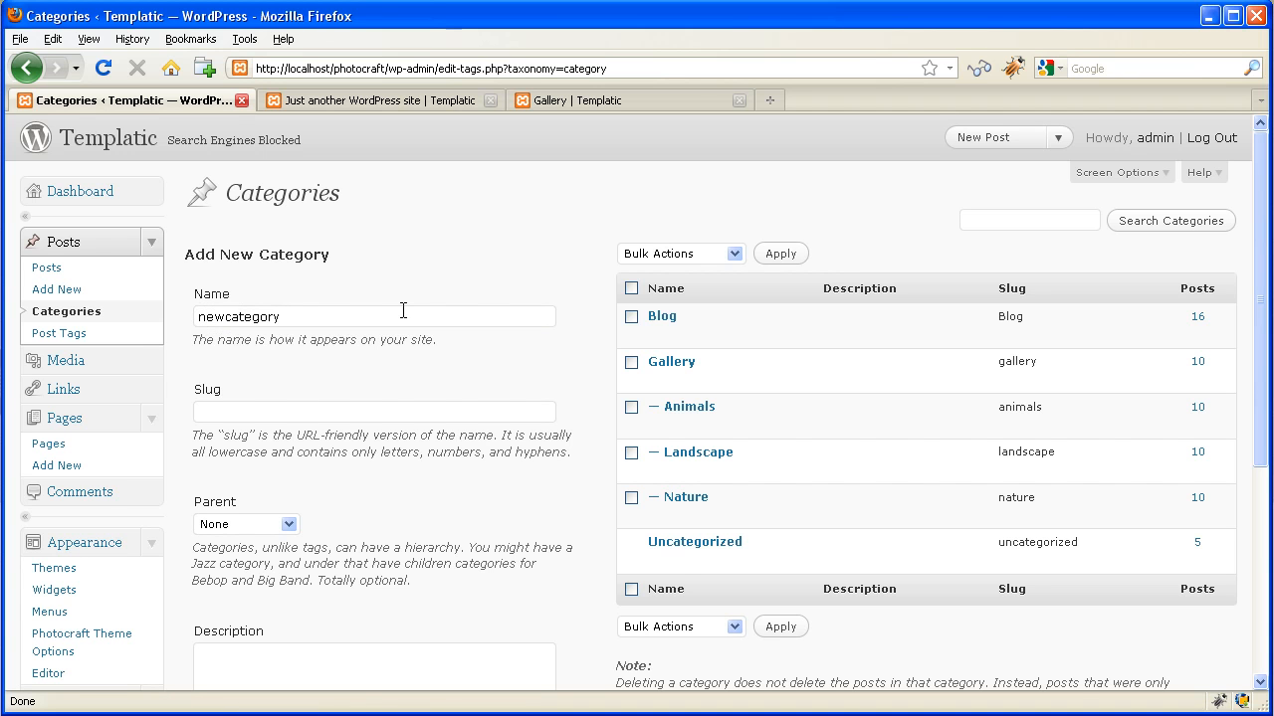
pyautogui.scroll(-3)
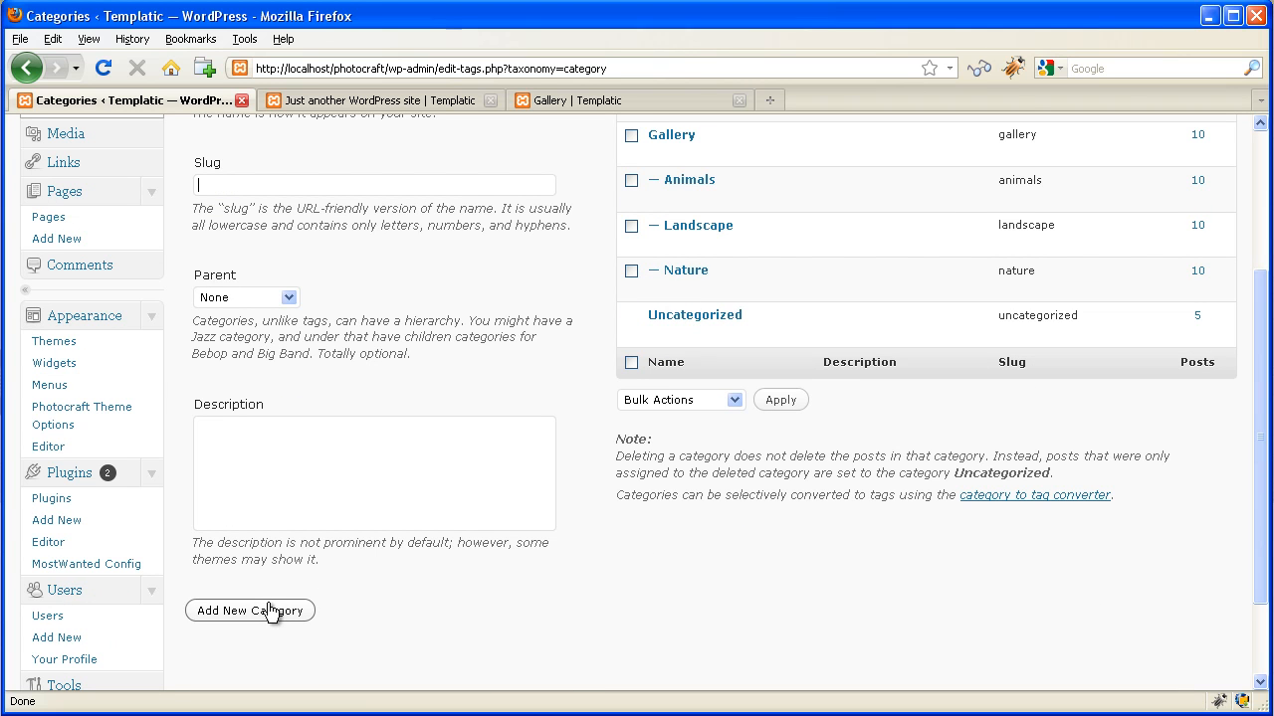
pyautogui.click(249, 610)
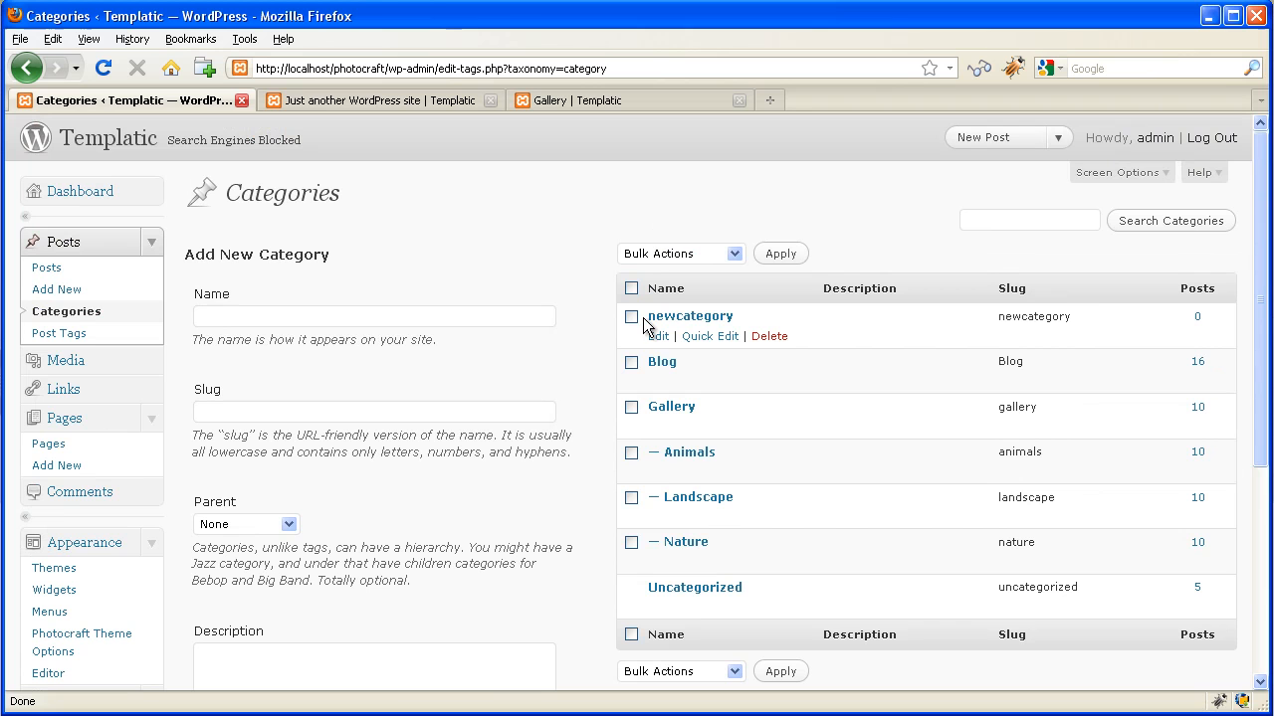
pyautogui.moveTo(689, 317)
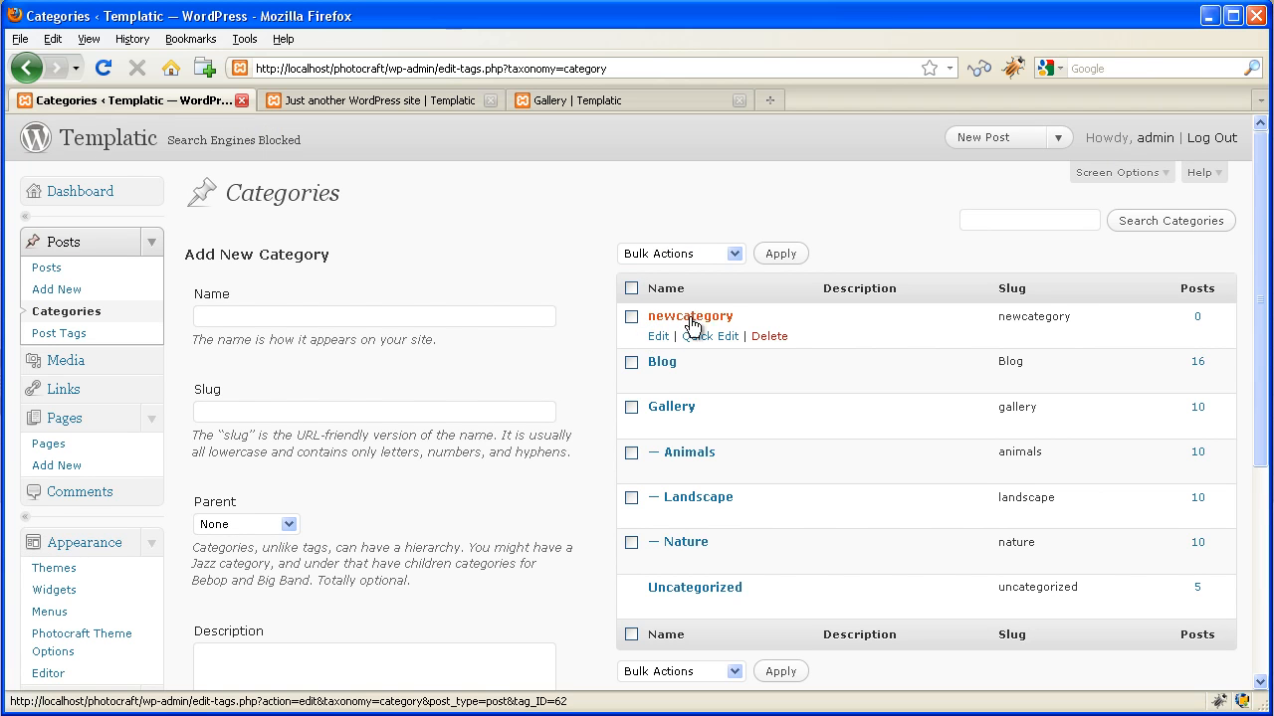
pyautogui.moveTo(689, 315)
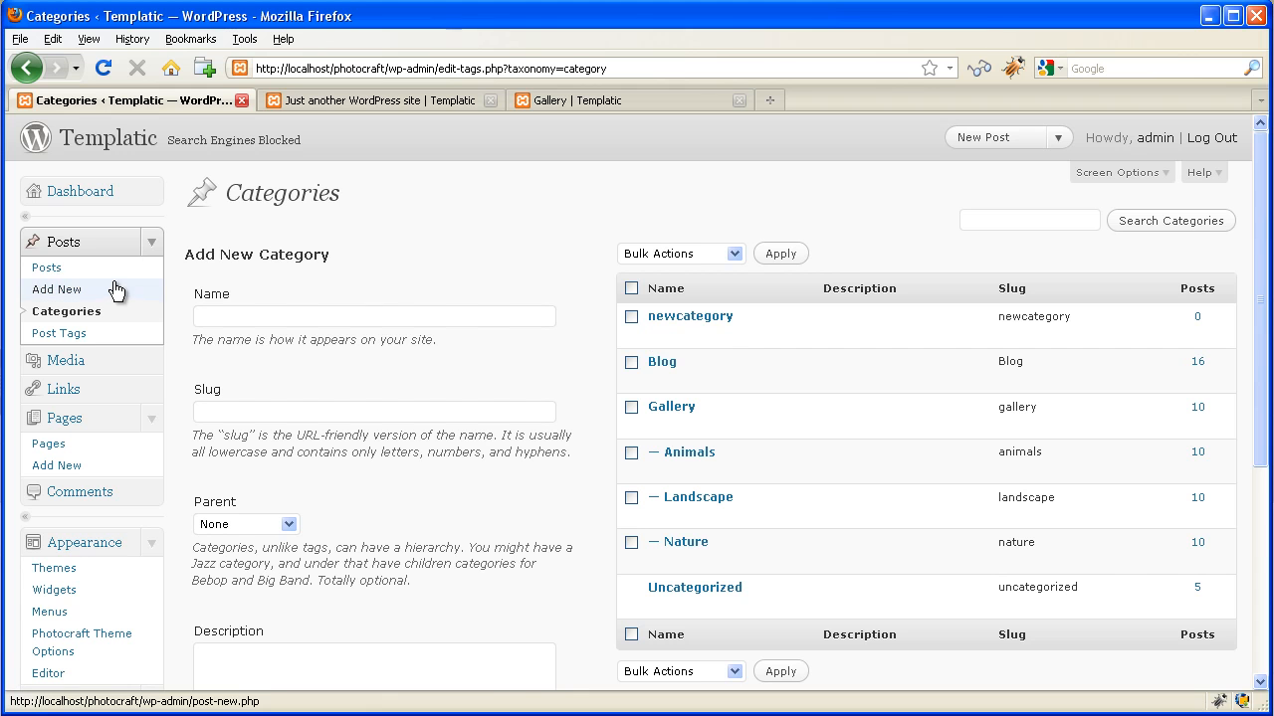
# Write a post titled 'new post title' with body 'new post description' in newcategory
pyautogui.click(57, 289)
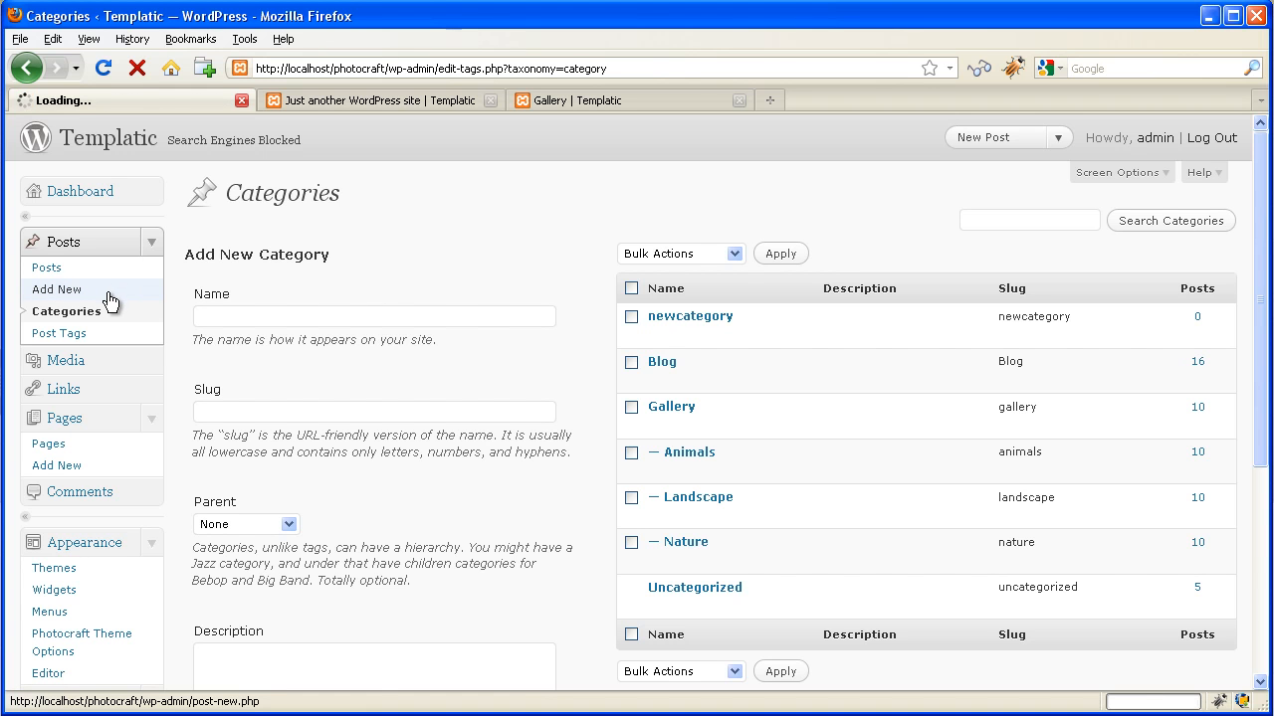
pyautogui.click(57, 289)
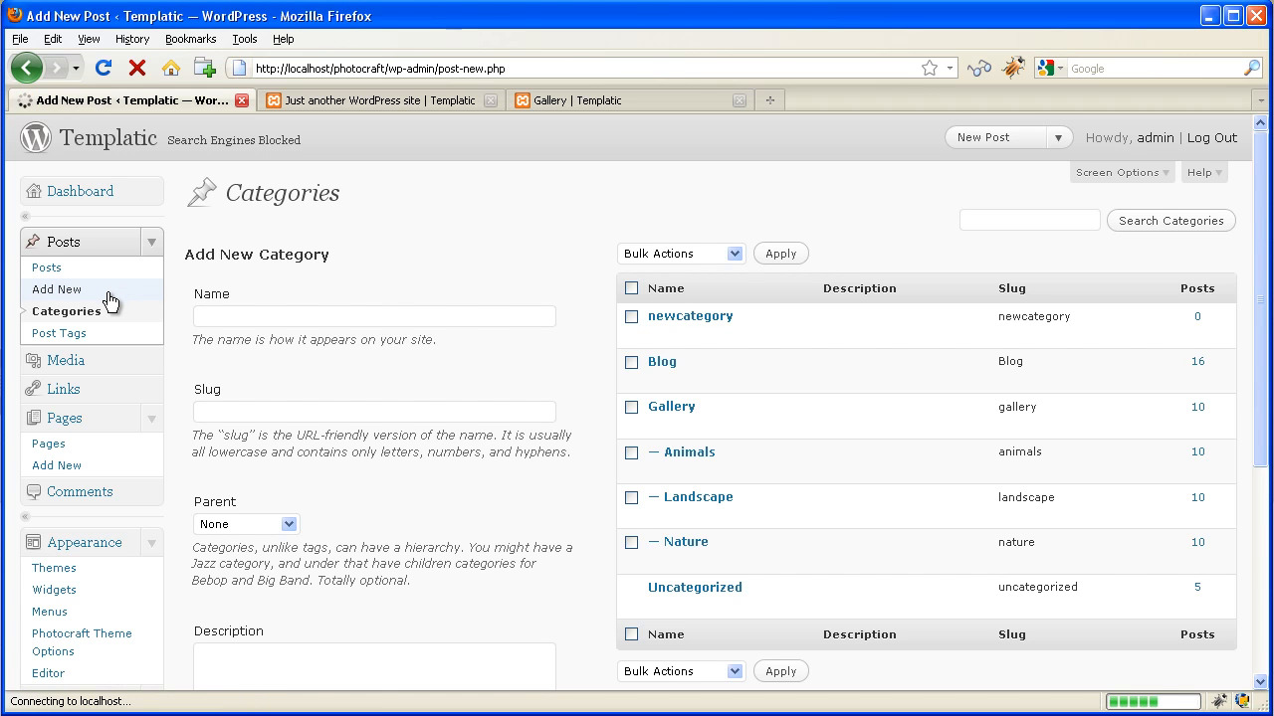
pyautogui.click(56, 289)
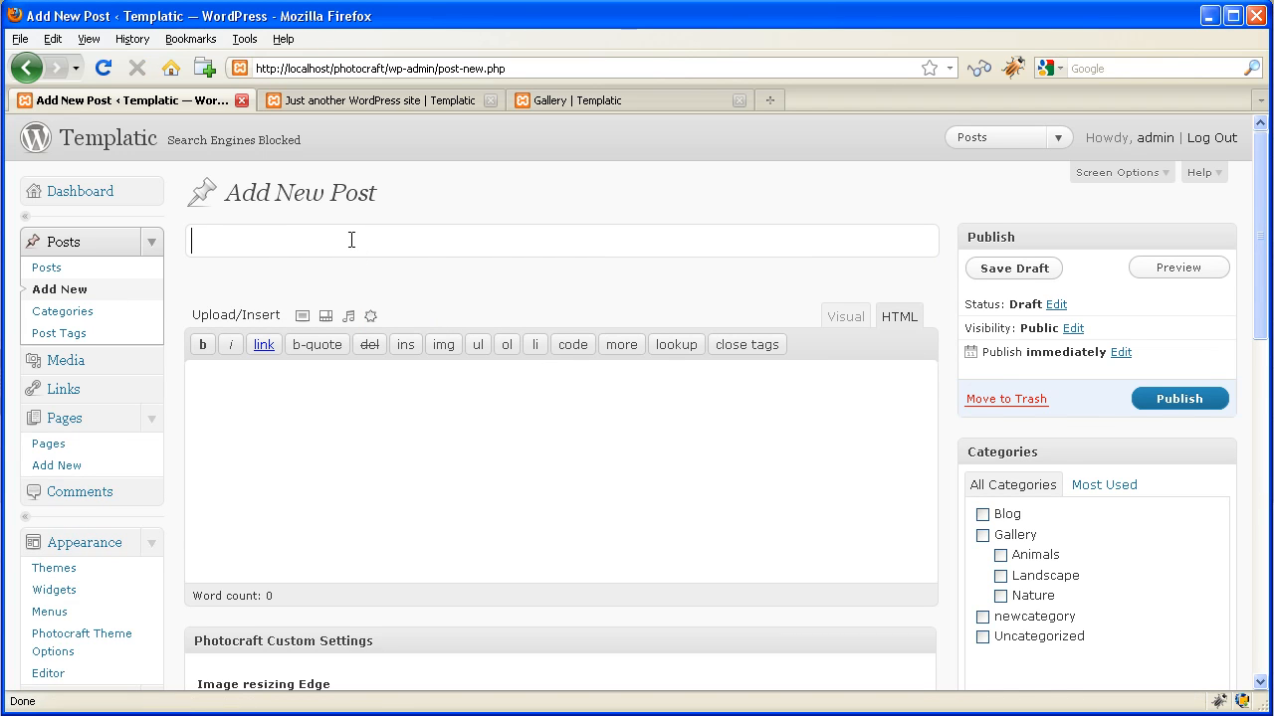
pyautogui.write('new post title')
pyautogui.click(562, 472)
pyautogui.write('new post descripti')
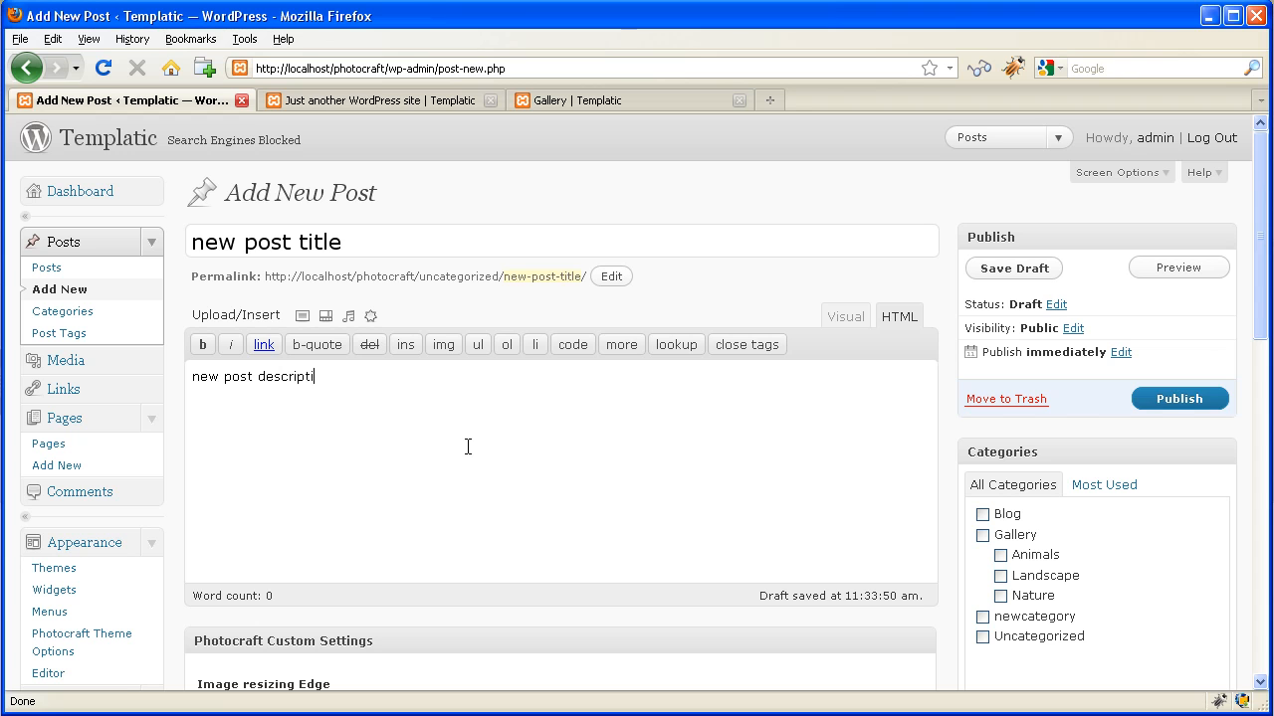
pyautogui.write('on')
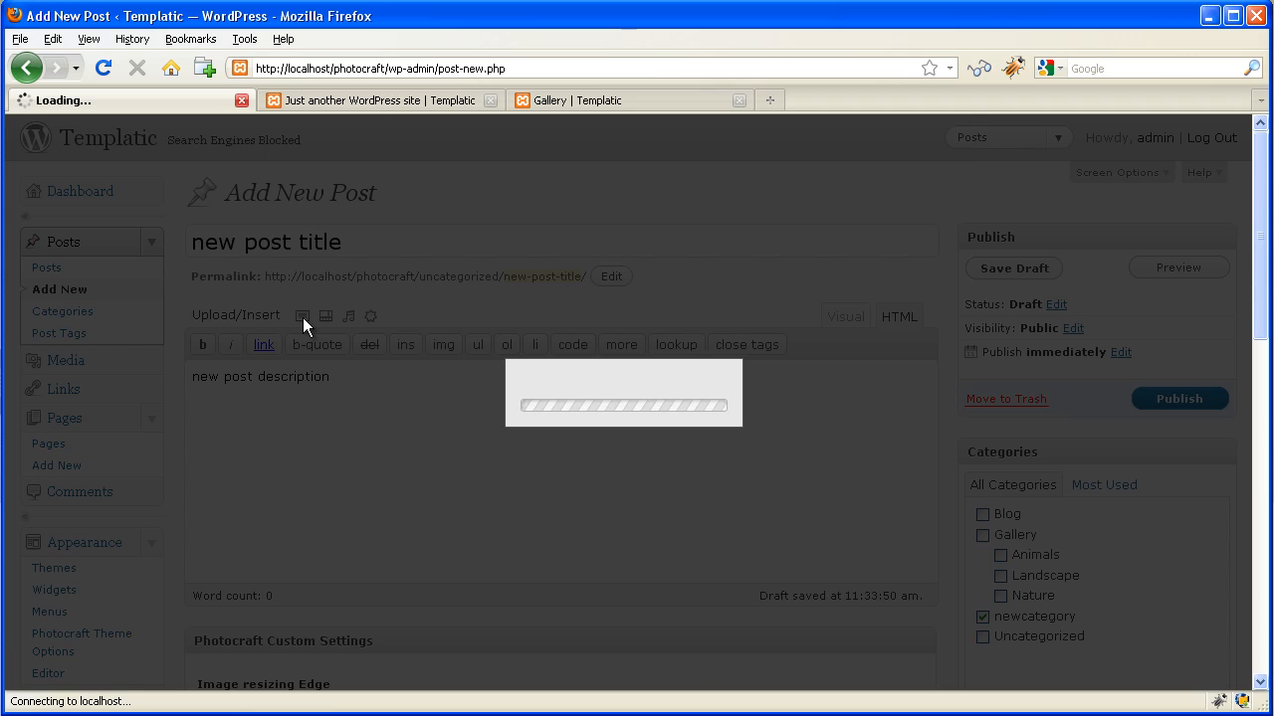
# Upload images bird4 through bird8 to the post, then close the Add an Image window
pyautogui.click(303, 315)
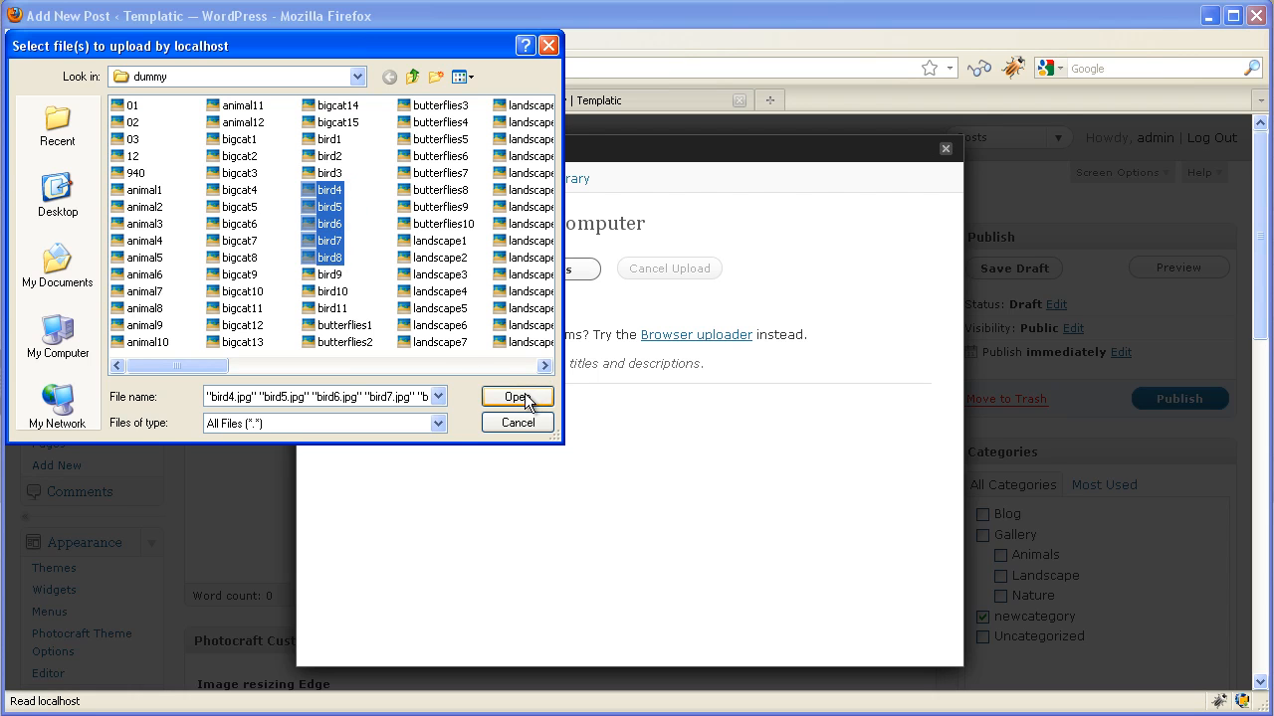
pyautogui.click(517, 396)
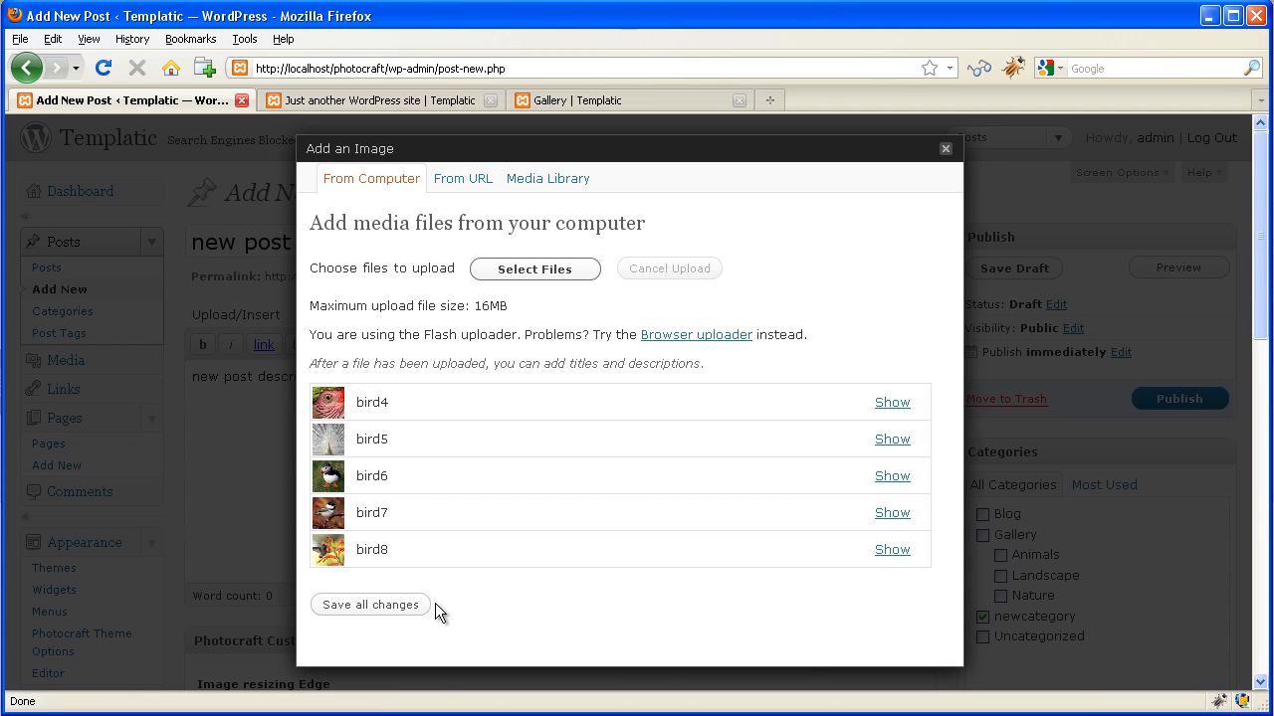
pyautogui.moveTo(985, 165)
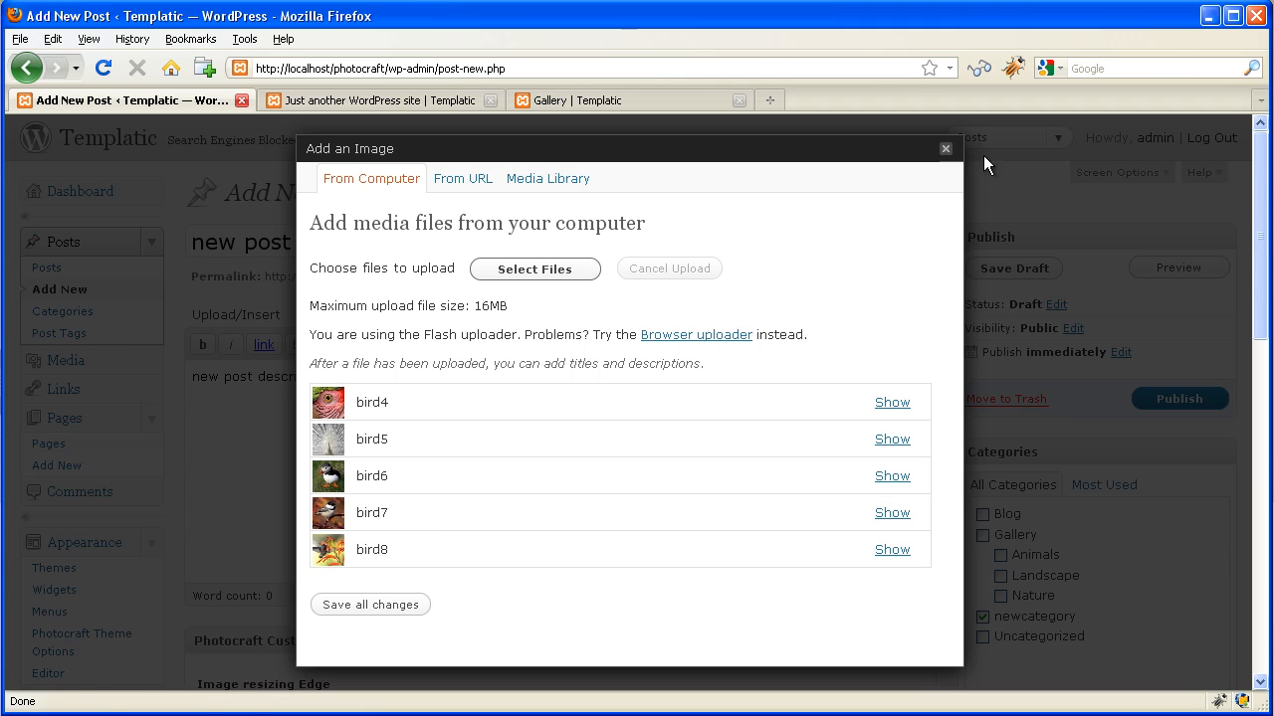
pyautogui.click(944, 148)
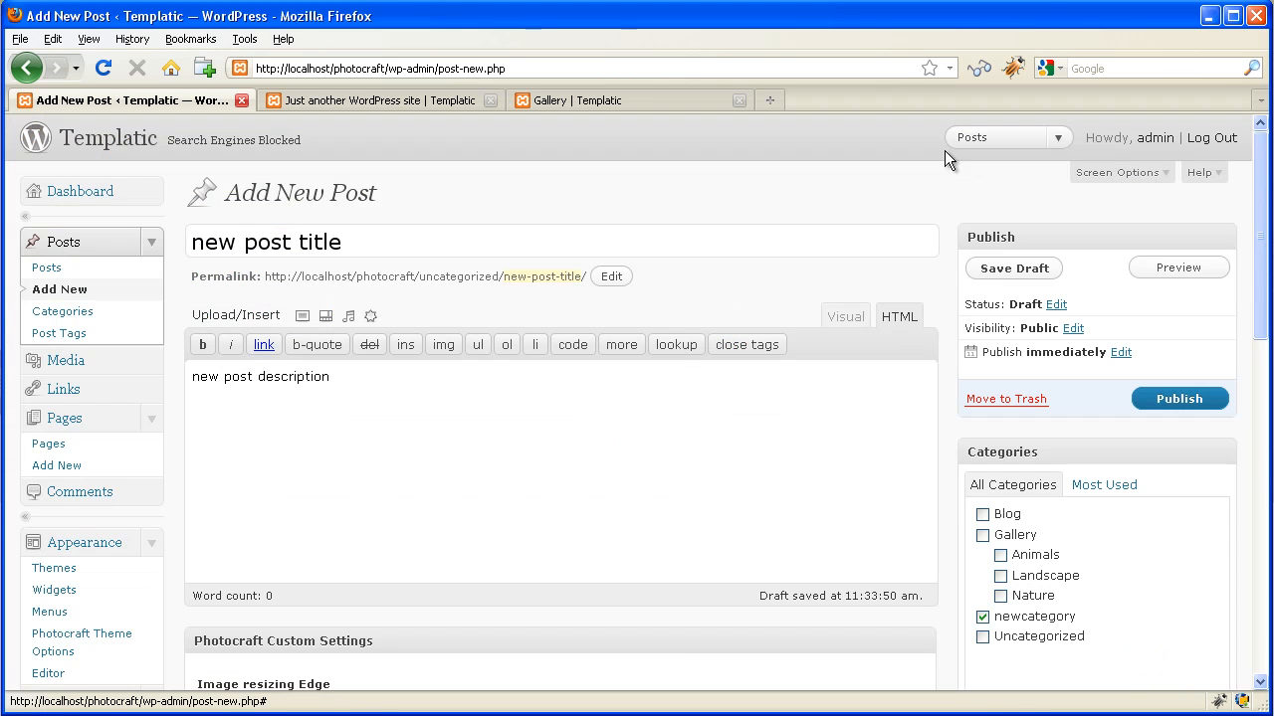
pyautogui.moveTo(1180, 399)
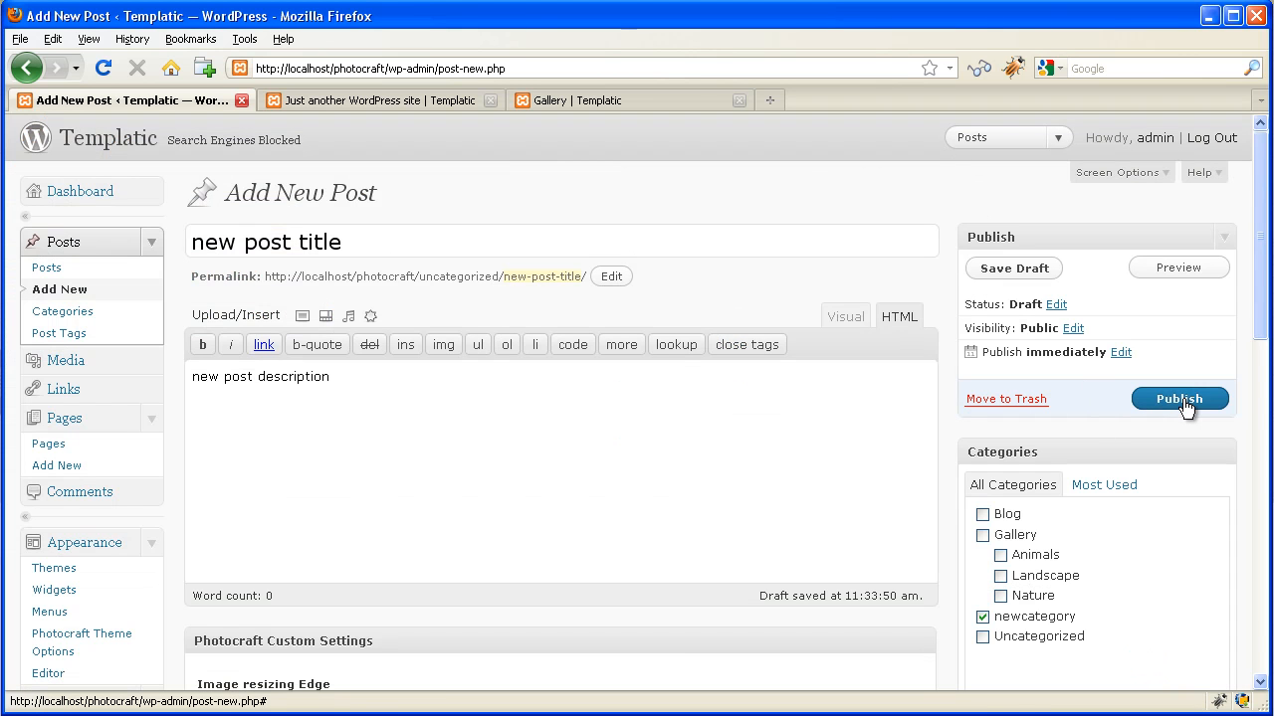
# Publish 'new post title' so it goes live under newcategory
pyautogui.click(1179, 399)
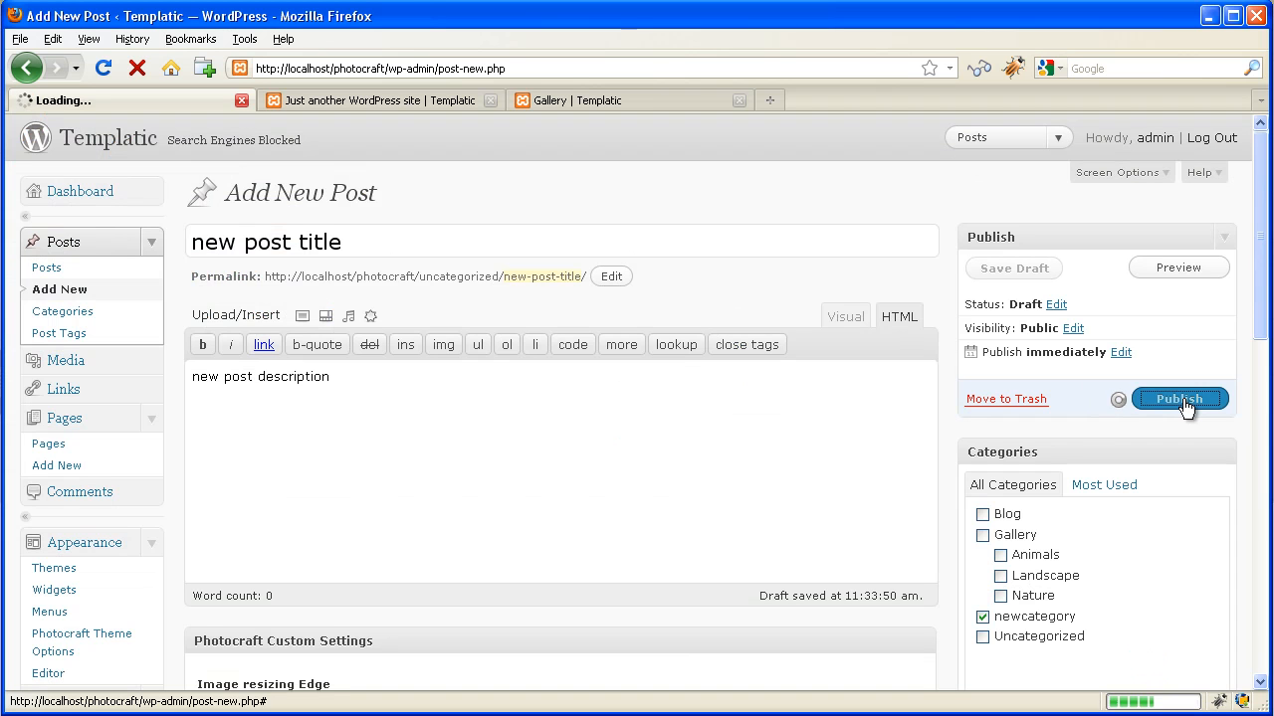
pyautogui.click(1179, 398)
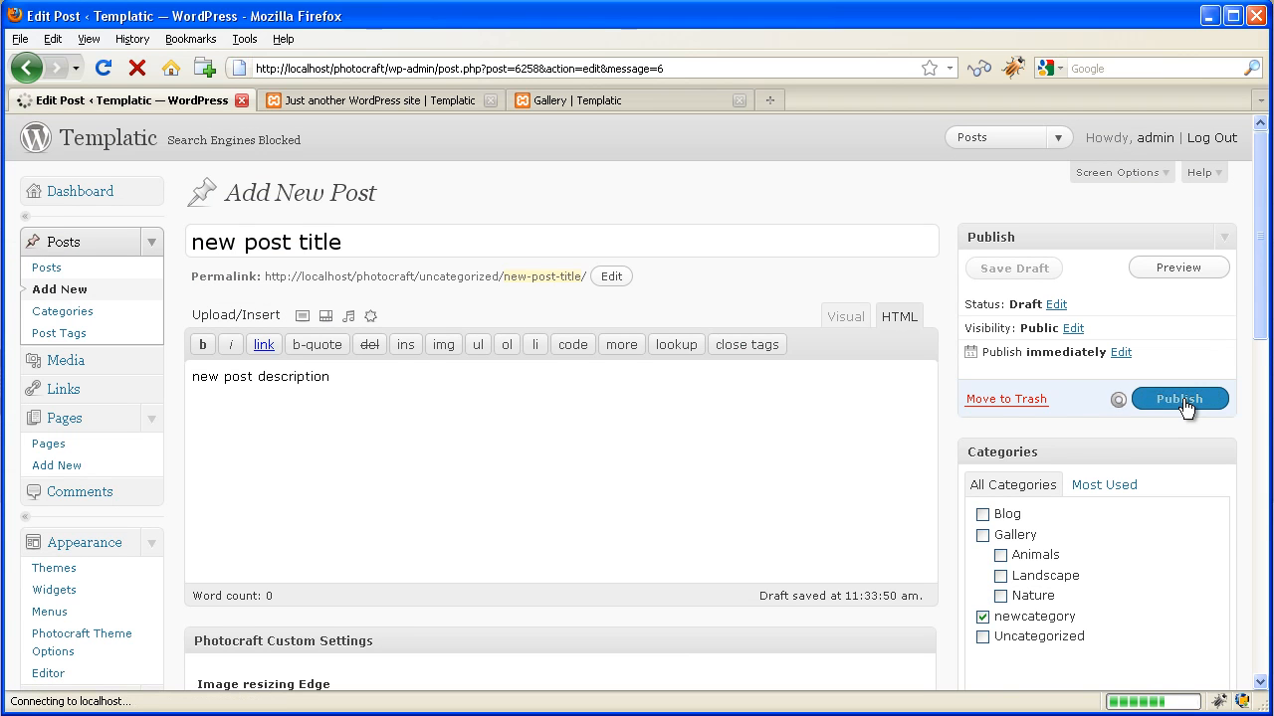
pyautogui.click(1179, 398)
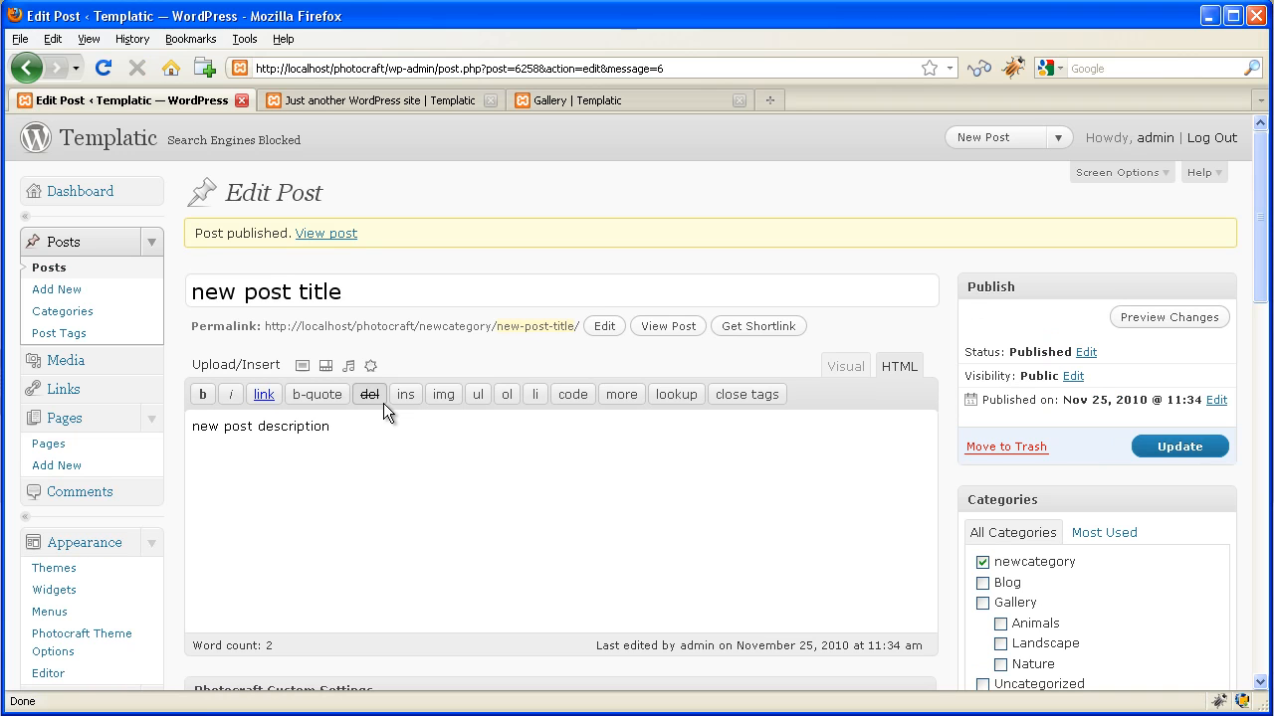
pyautogui.moveTo(57, 290)
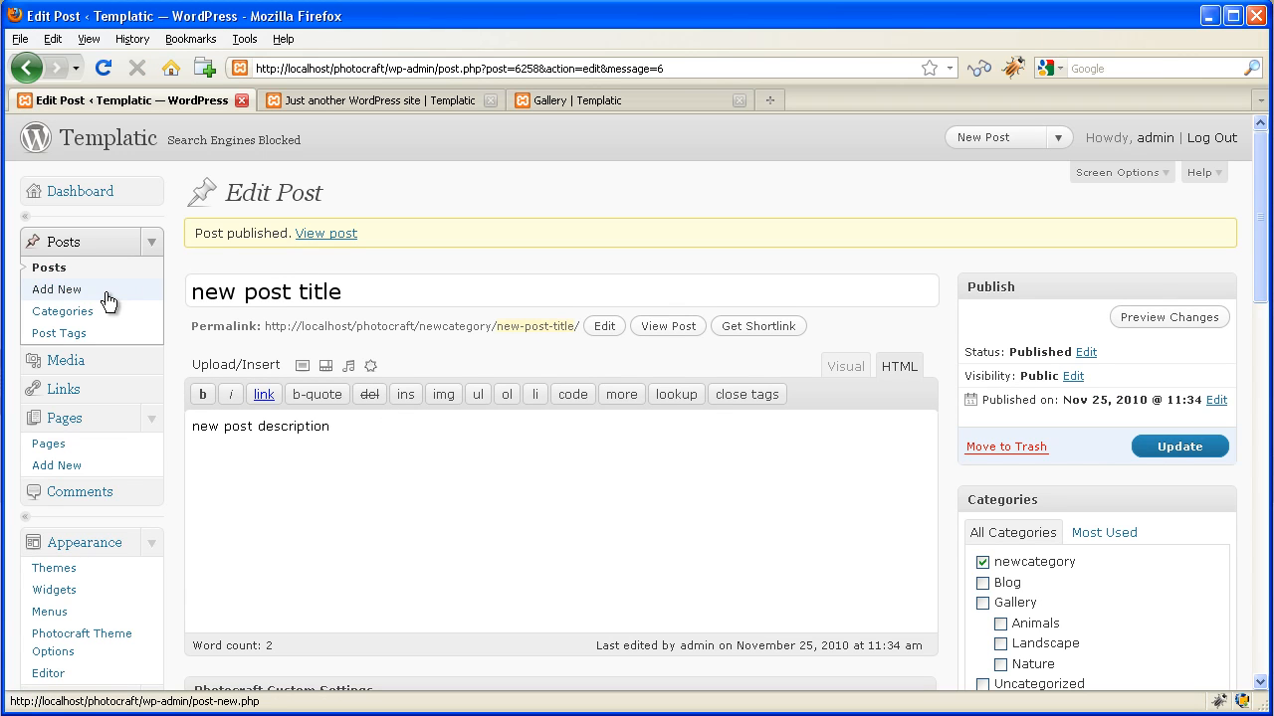
# Draft a post titled 'testing' with body 'testing', filed under newcategory
pyautogui.click(57, 289)
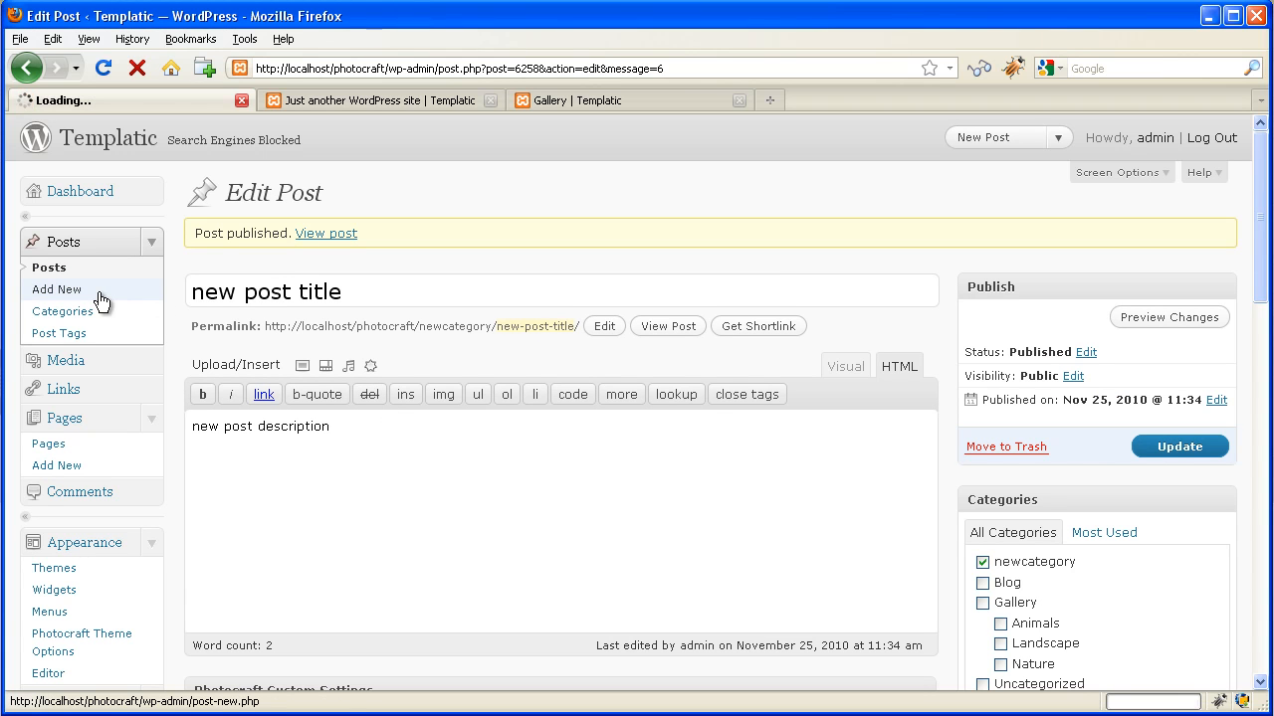
pyautogui.click(56, 289)
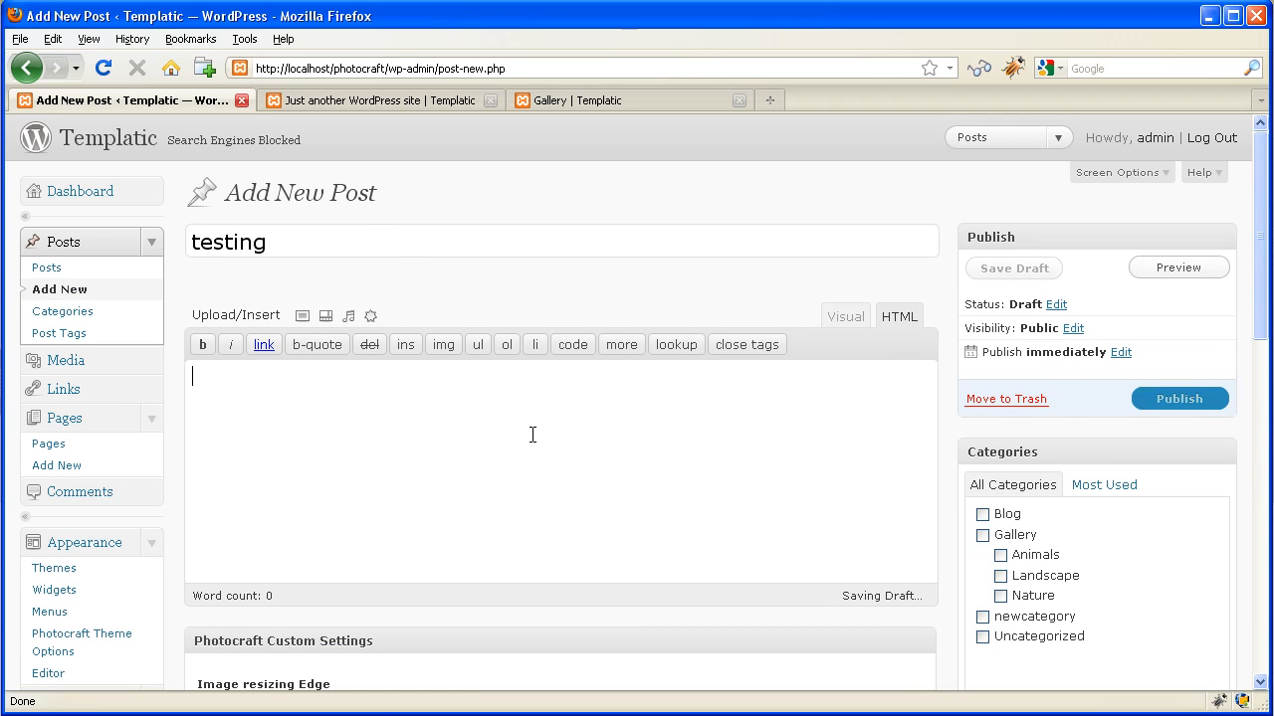
pyautogui.write('testing')
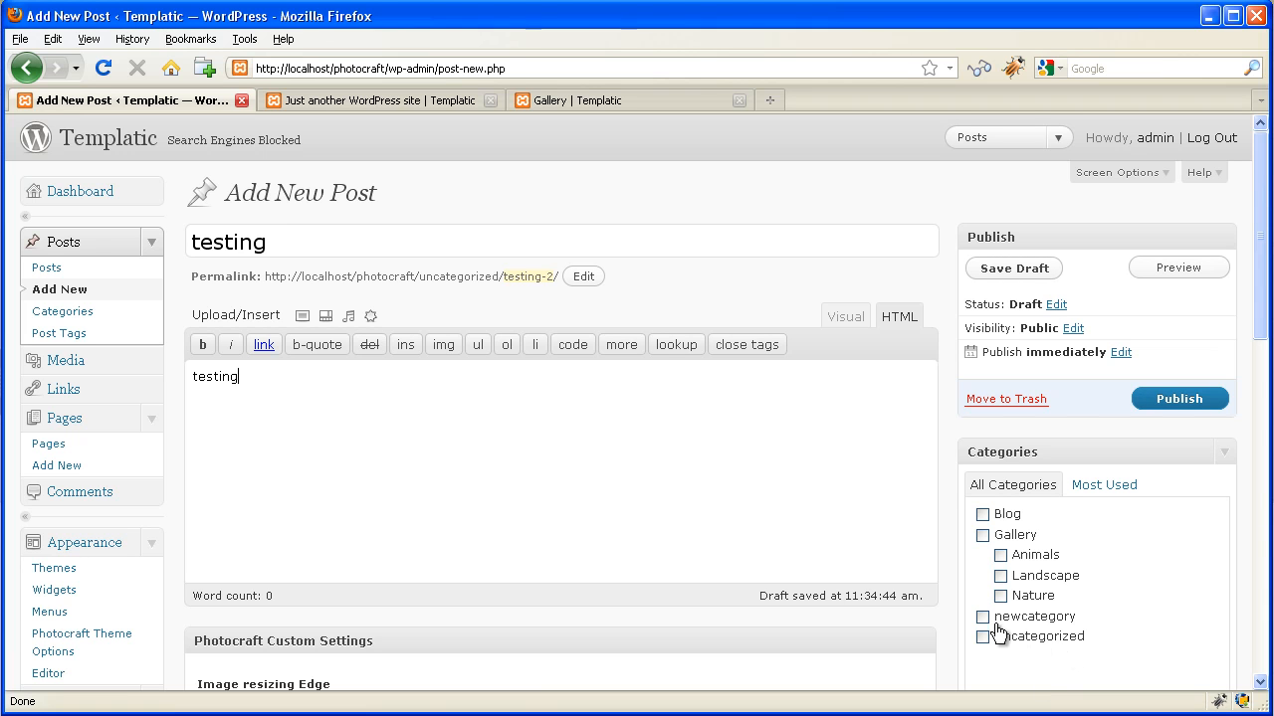
pyautogui.click(982, 616)
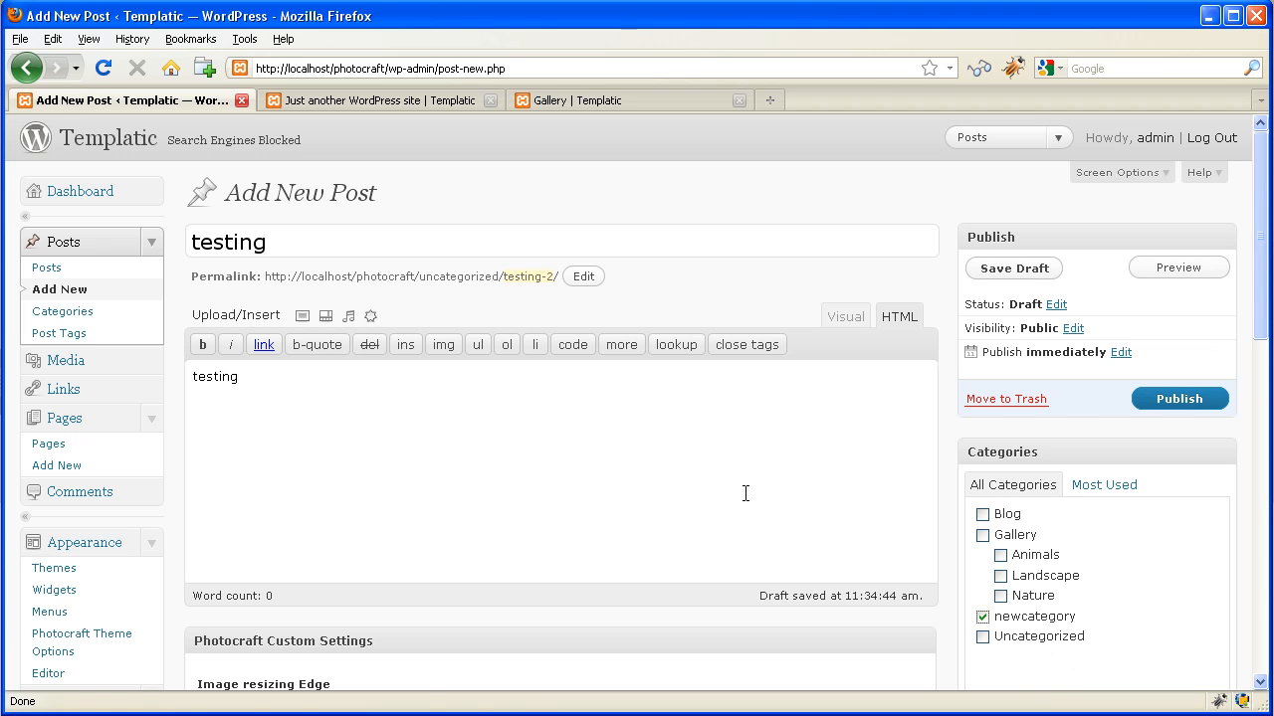
pyautogui.click(303, 316)
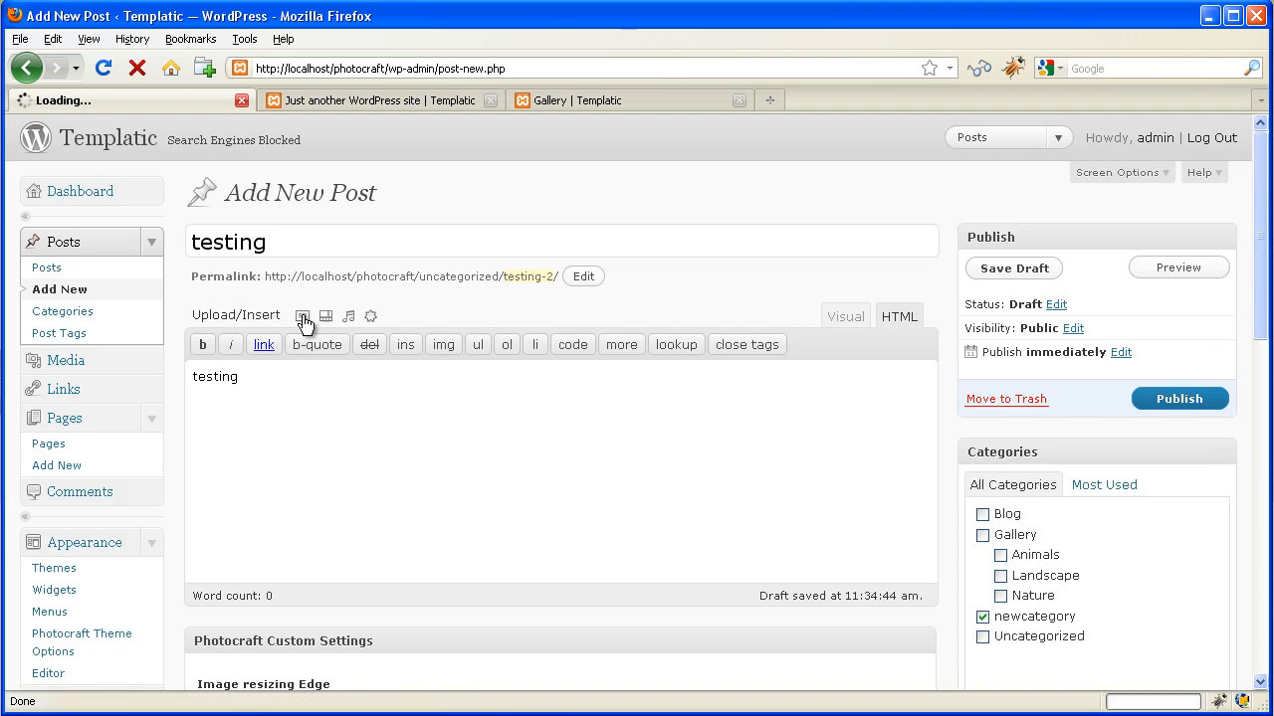
# Upload the landscape15–17 photos to the testing post
pyautogui.click(301, 316)
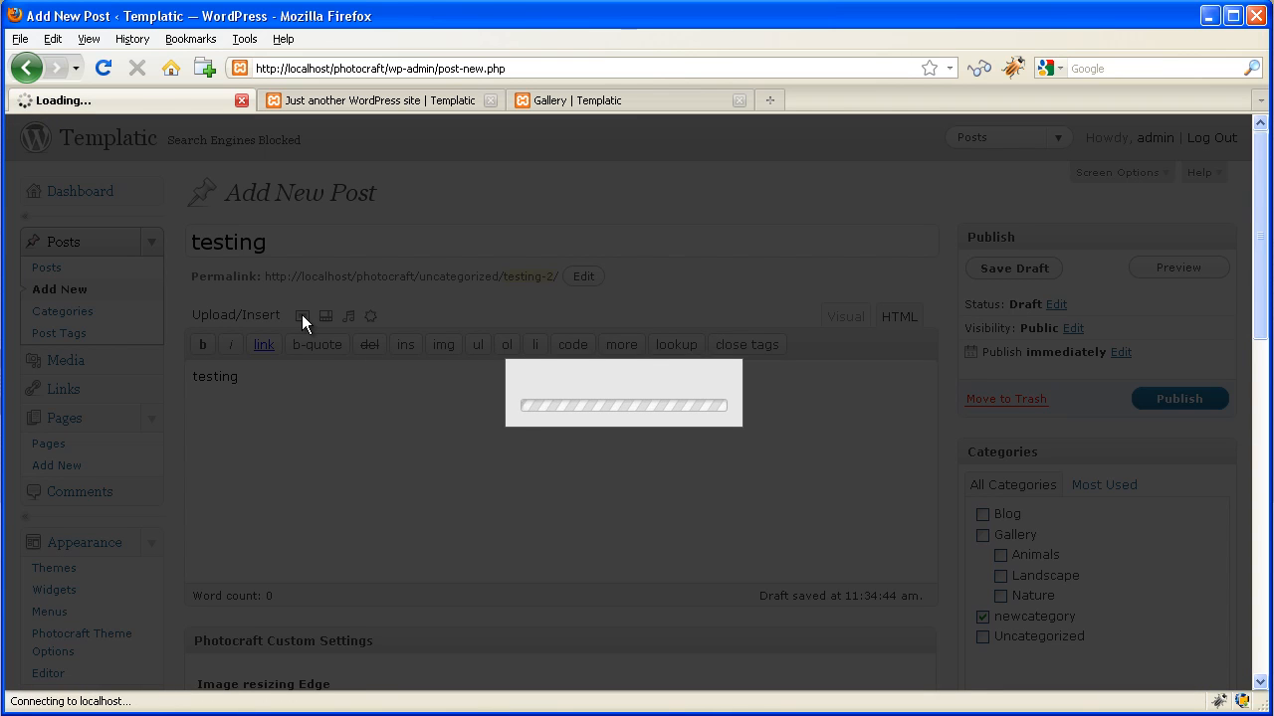
pyautogui.click(303, 317)
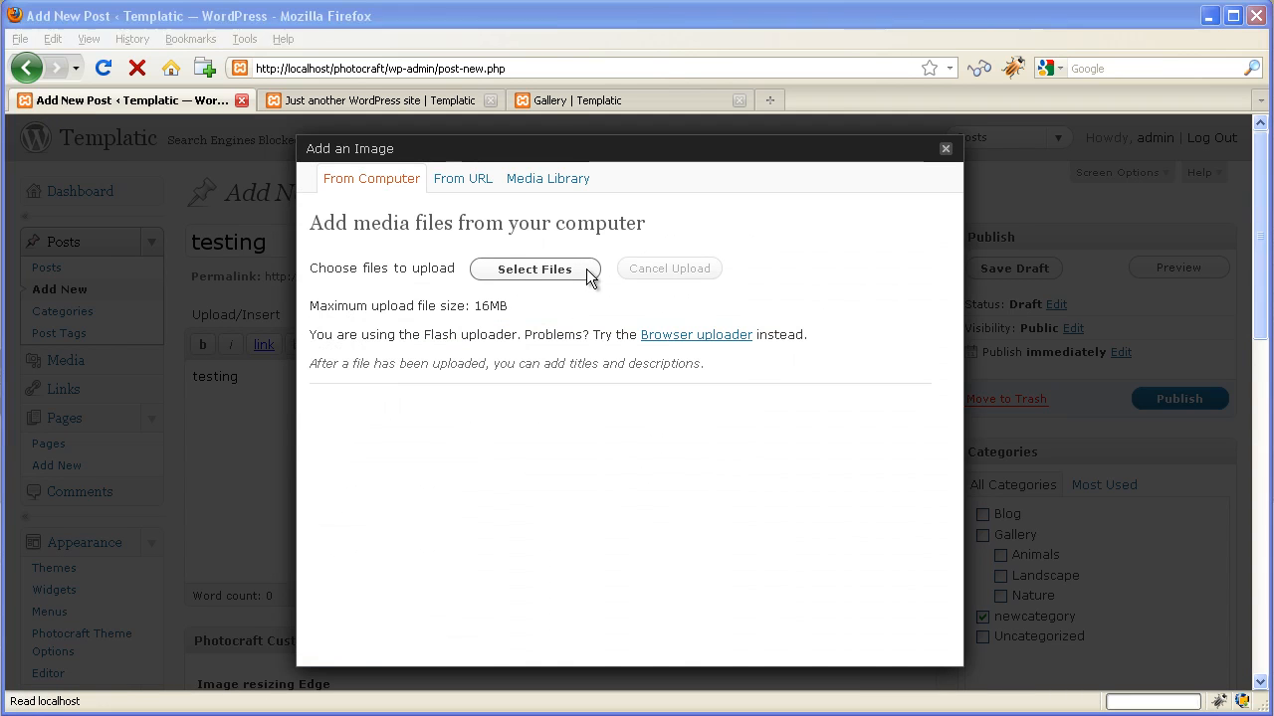
pyautogui.click(535, 268)
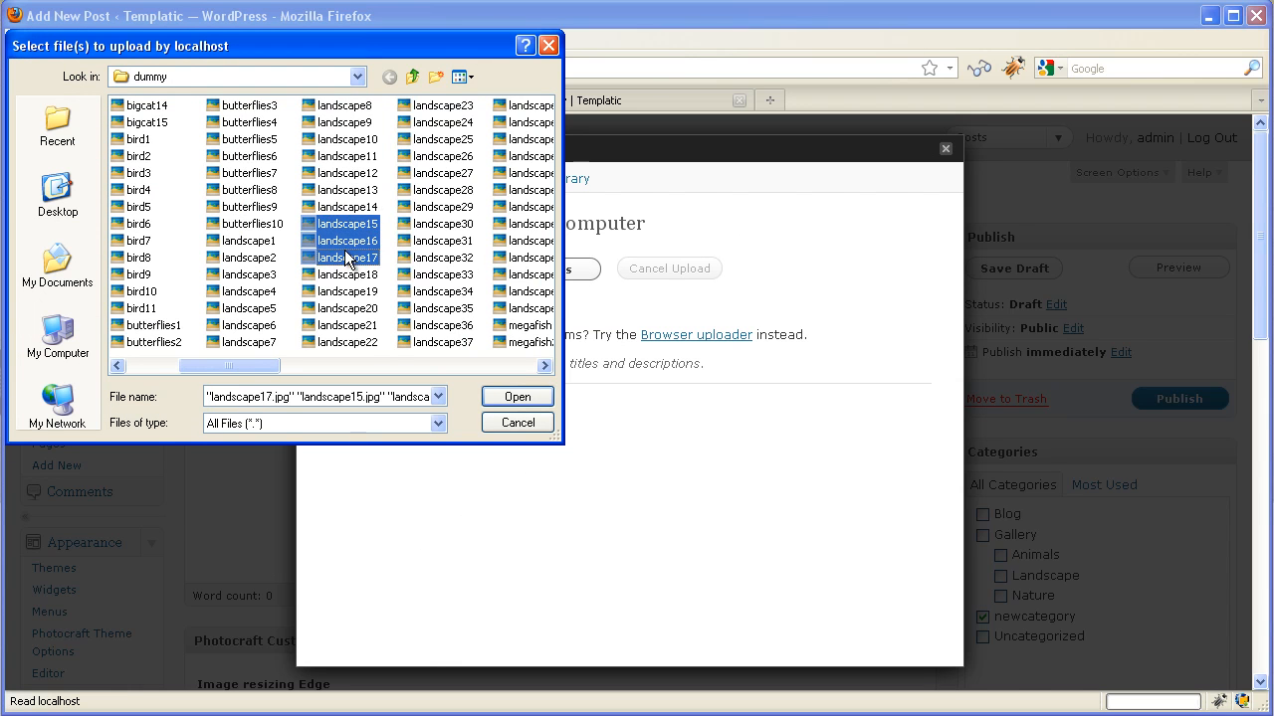
pyautogui.click(516, 396)
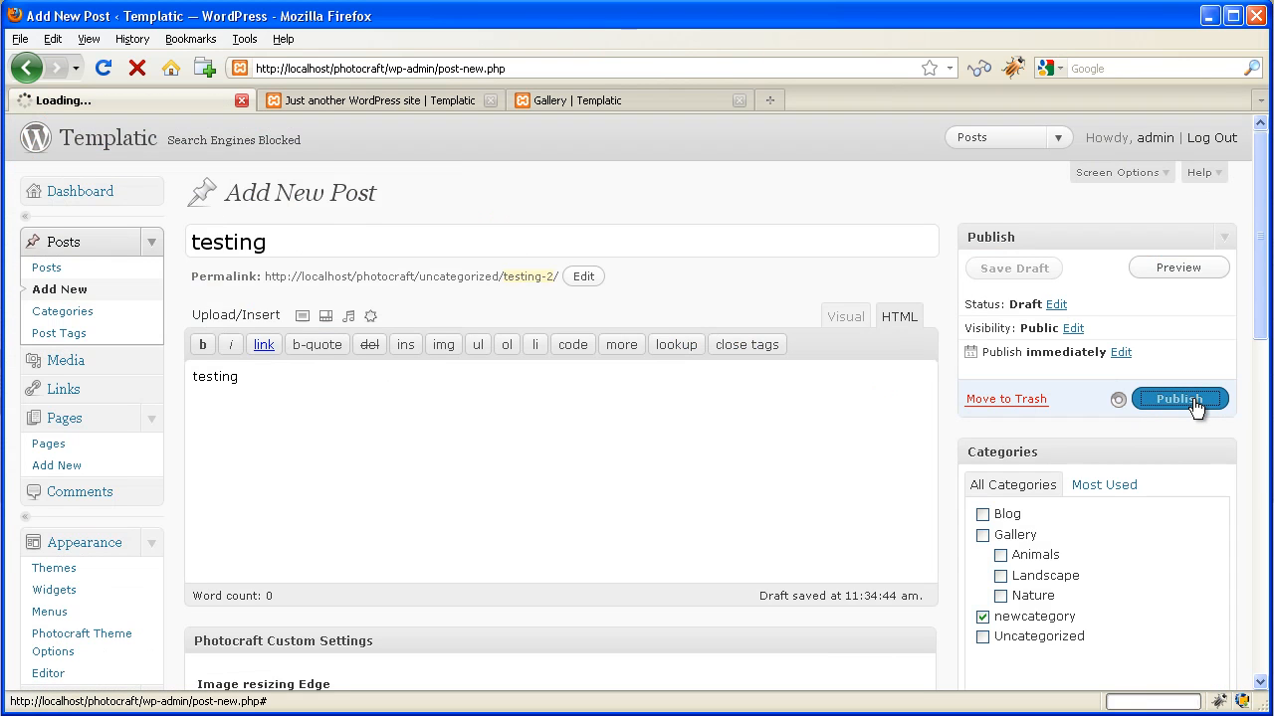
# Publish the testing post and reload the live site homepage
pyautogui.click(1179, 399)
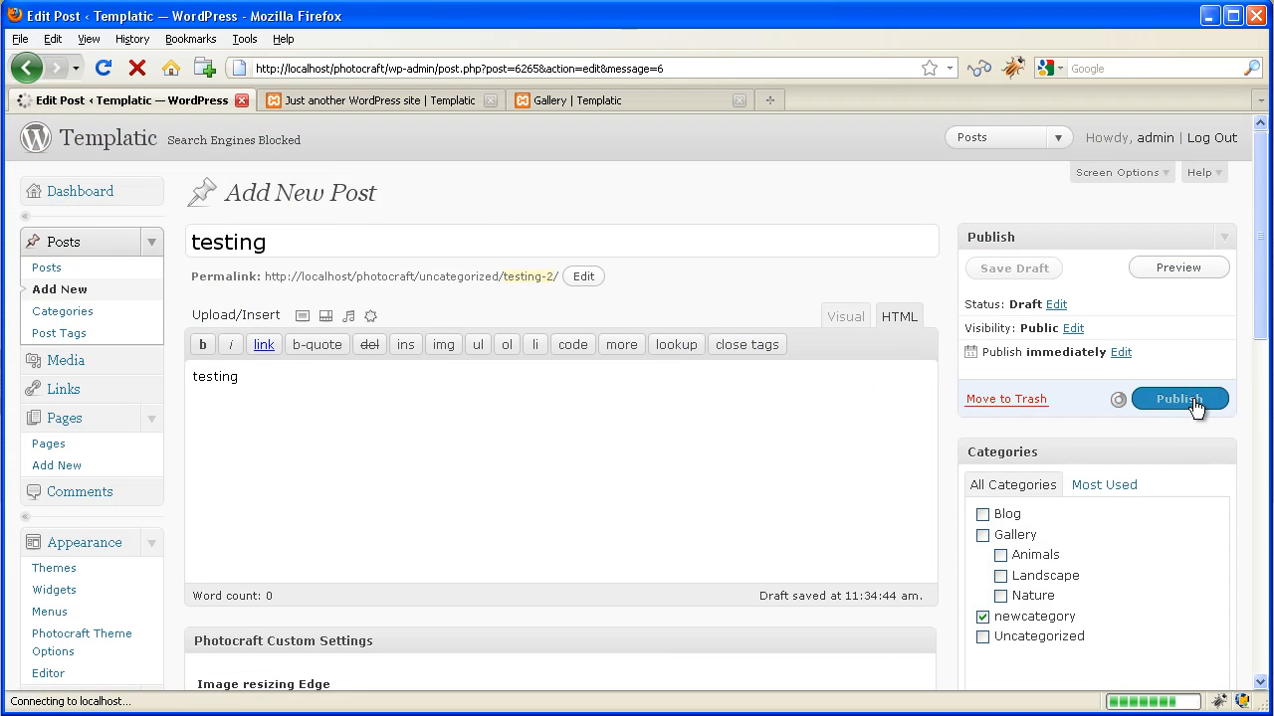
pyautogui.click(1179, 399)
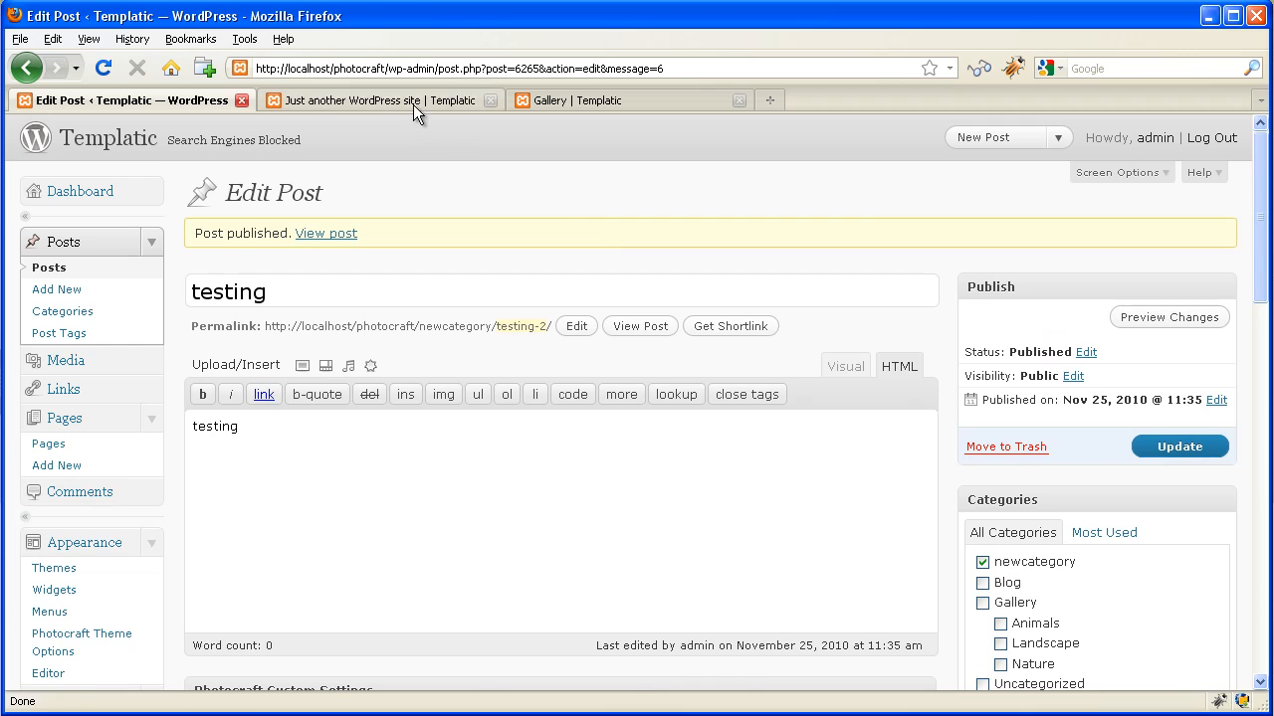
pyautogui.click(349, 99)
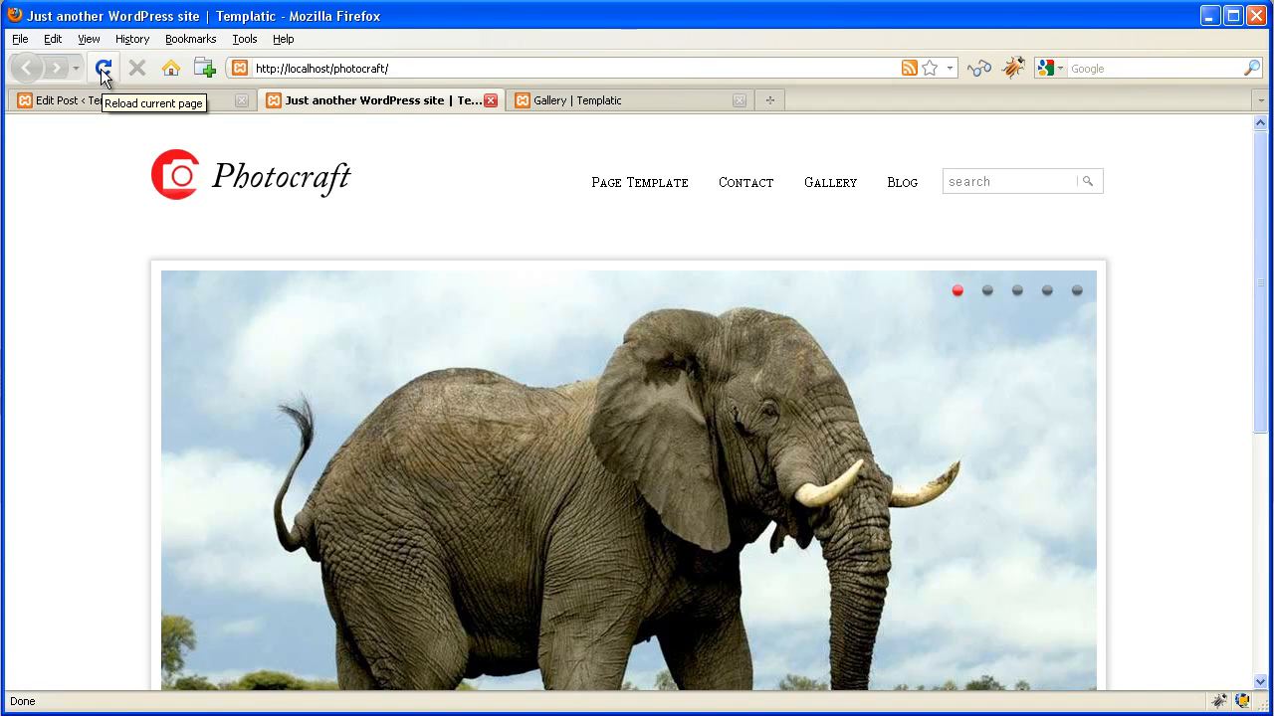
pyautogui.click(120, 100)
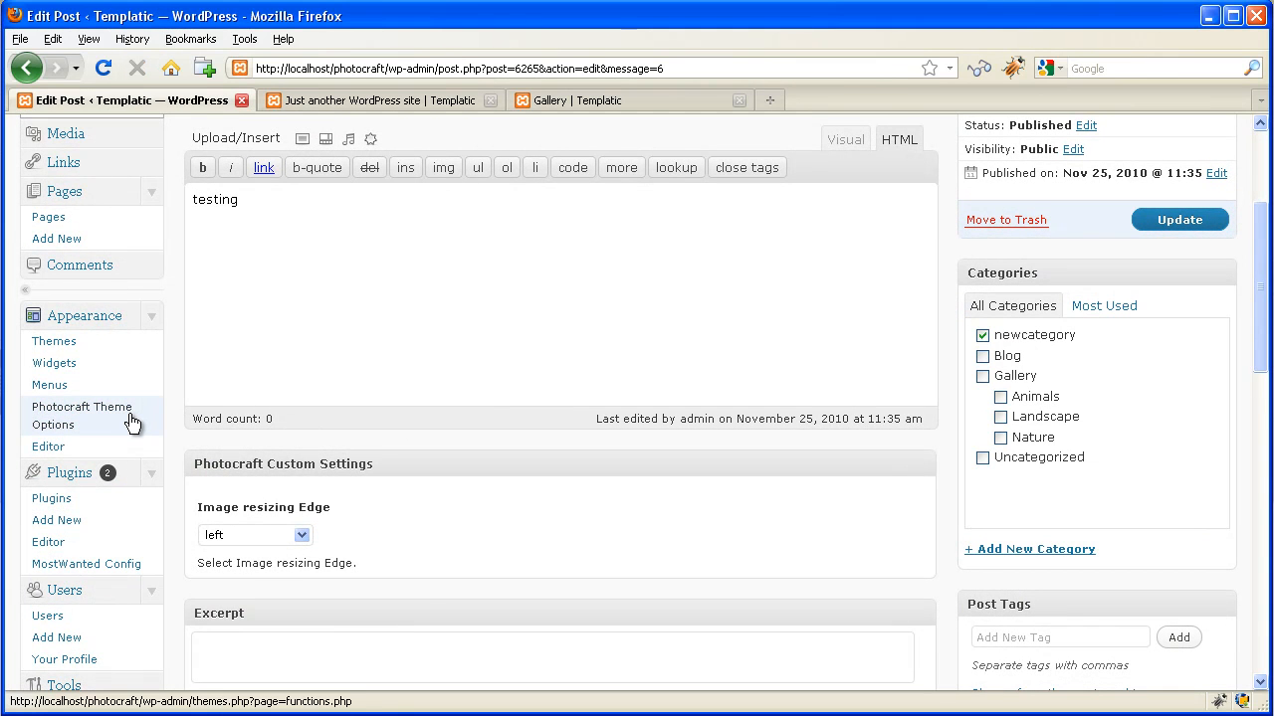
# Add newcategory to Photocraft's Gallery Section categories and save the theme options
pyautogui.click(81, 415)
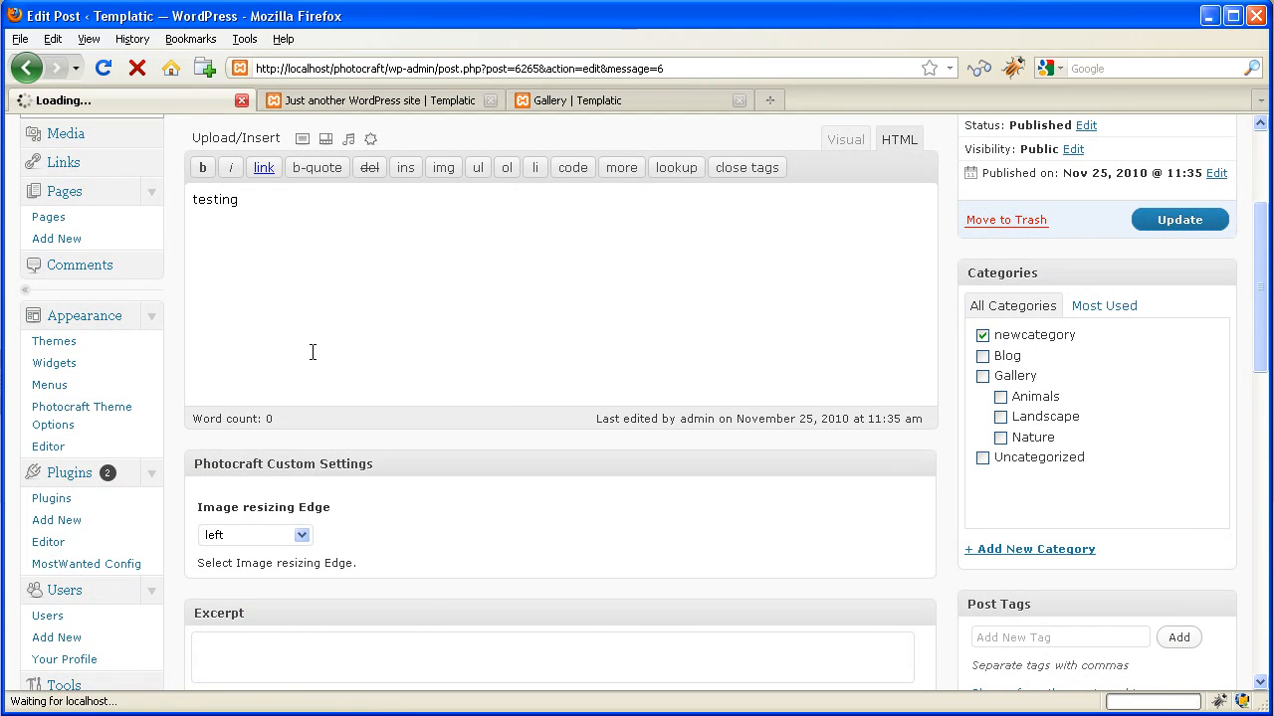
pyautogui.click(82, 415)
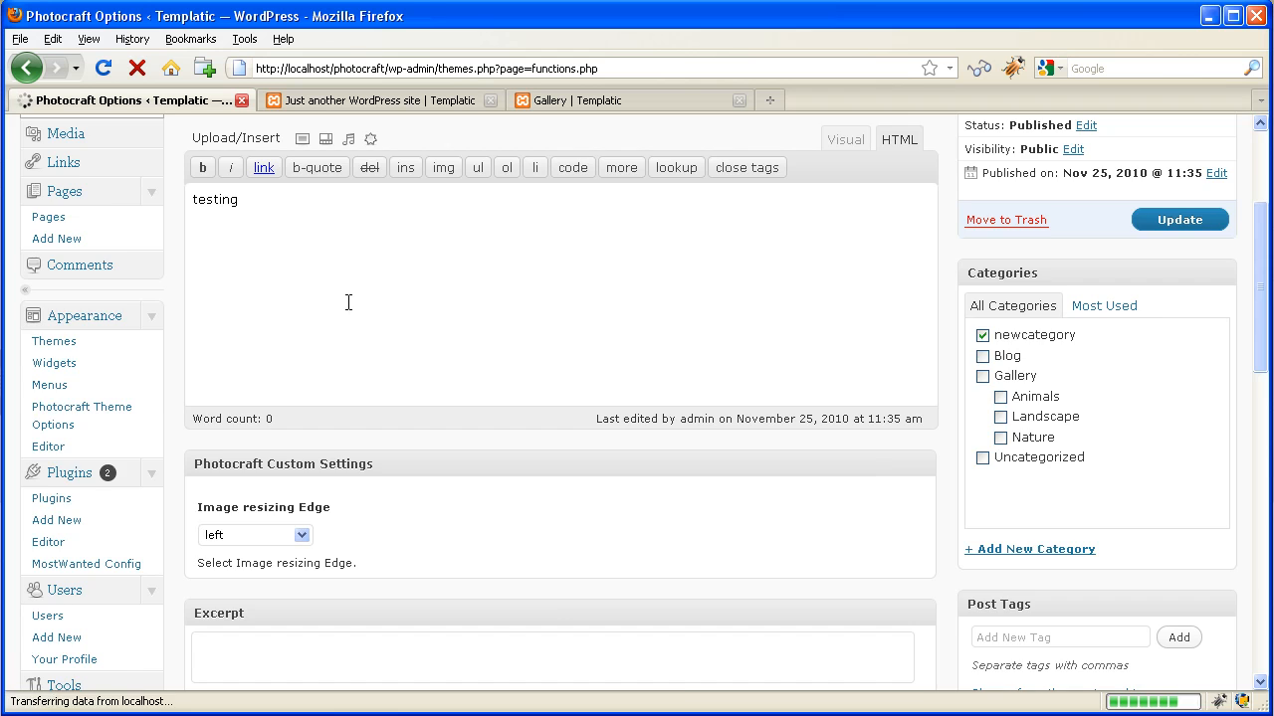
pyautogui.click(82, 413)
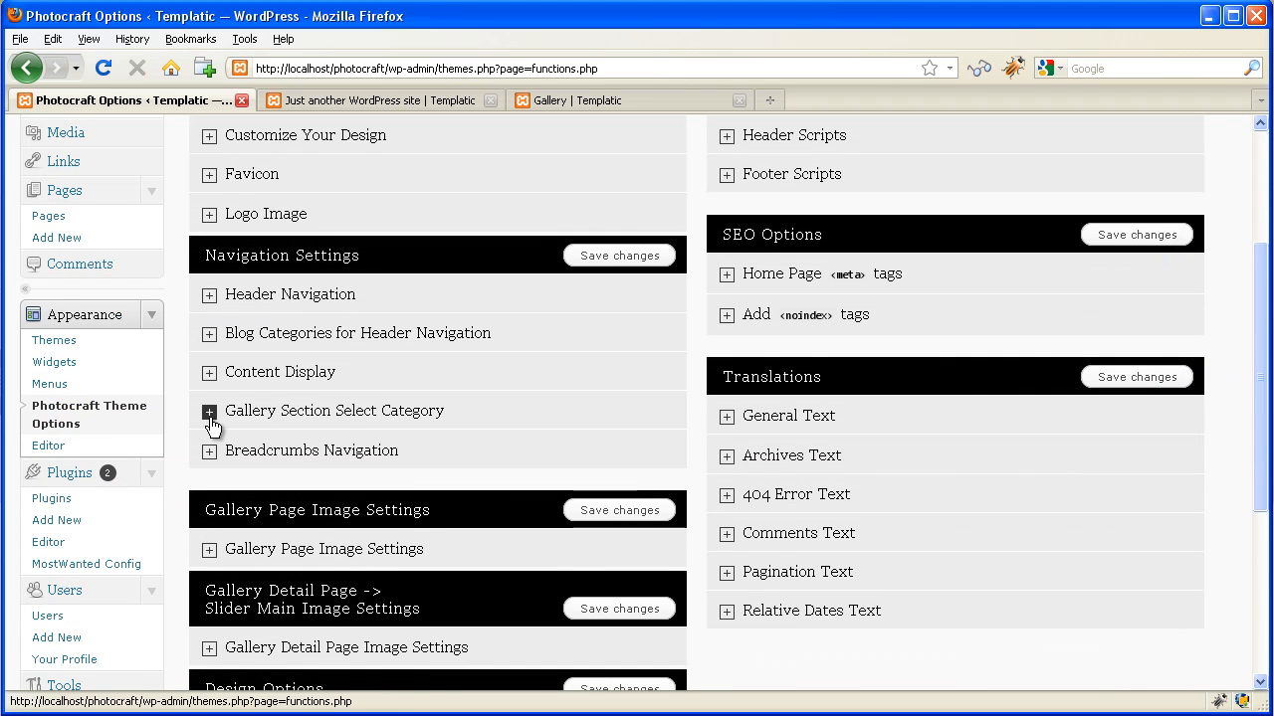
pyautogui.click(209, 411)
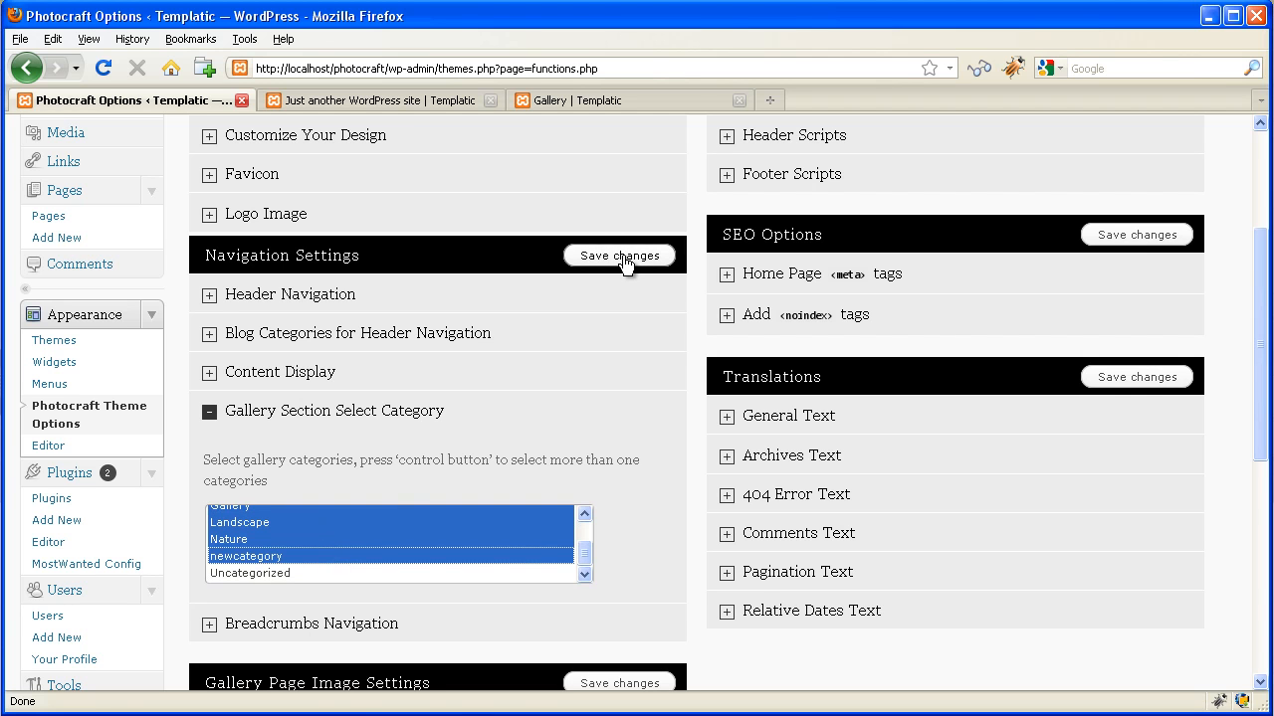
pyautogui.click(619, 256)
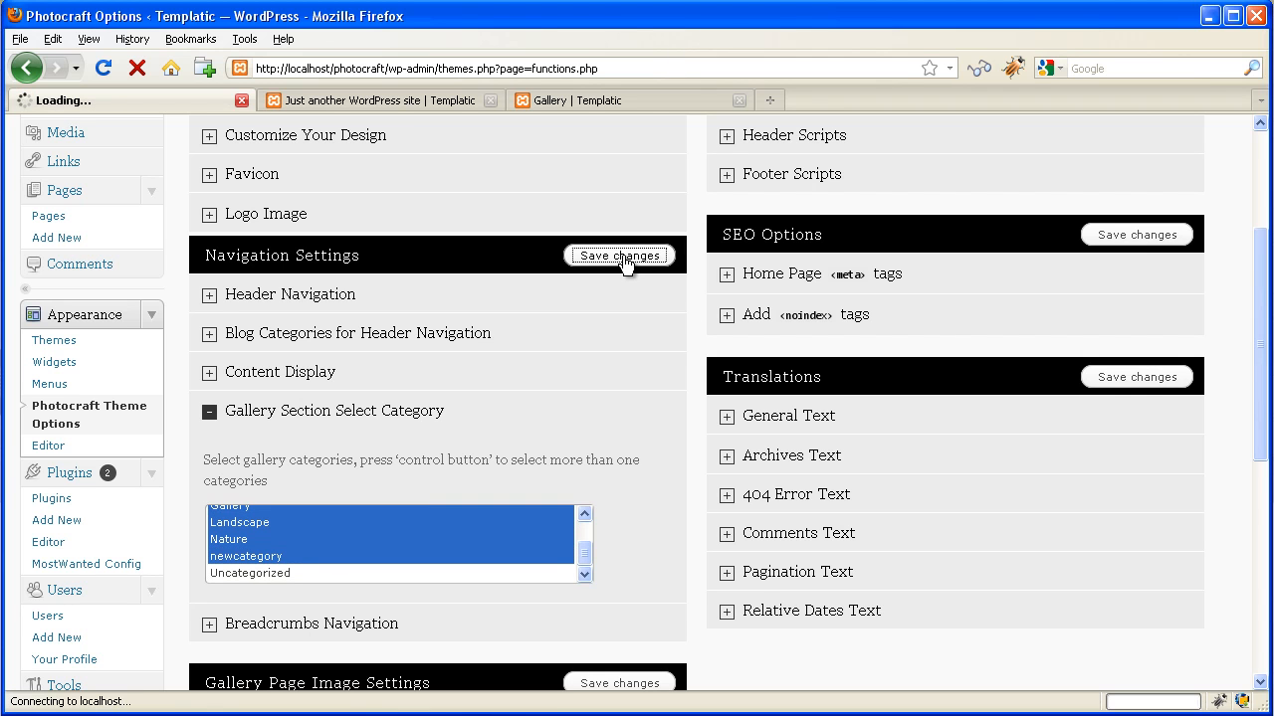
pyautogui.click(619, 255)
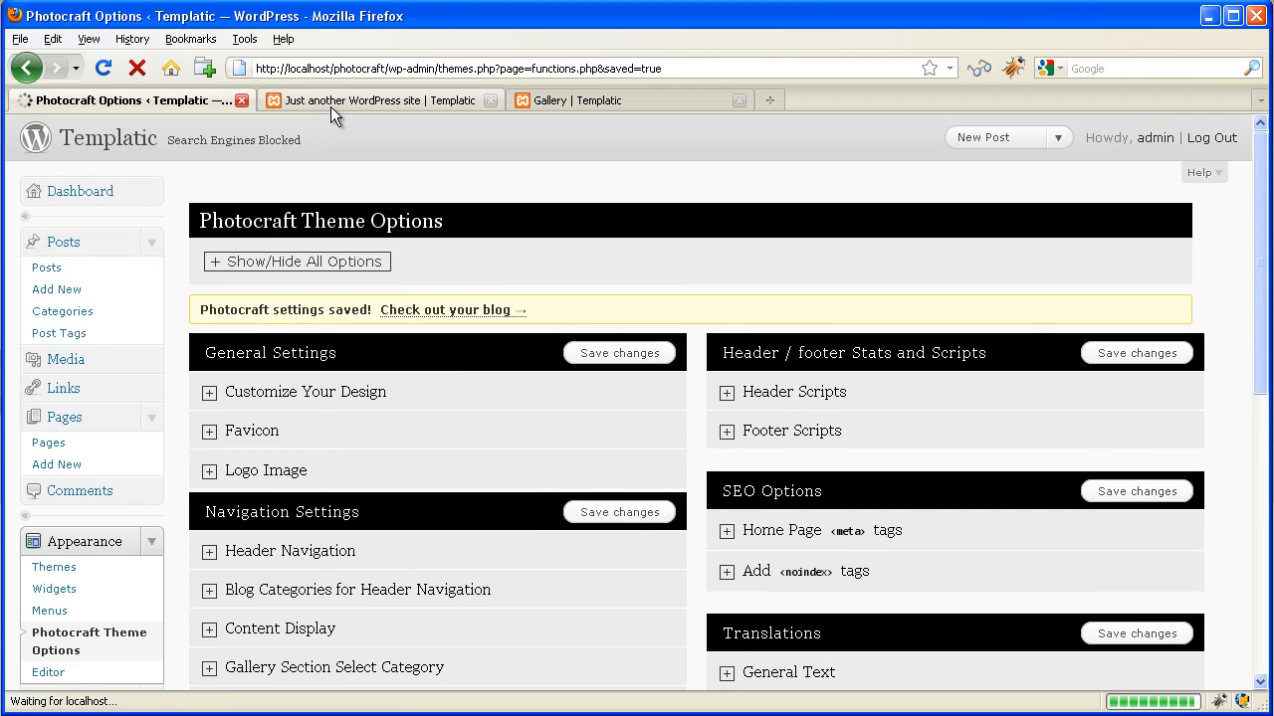
pyautogui.click(378, 99)
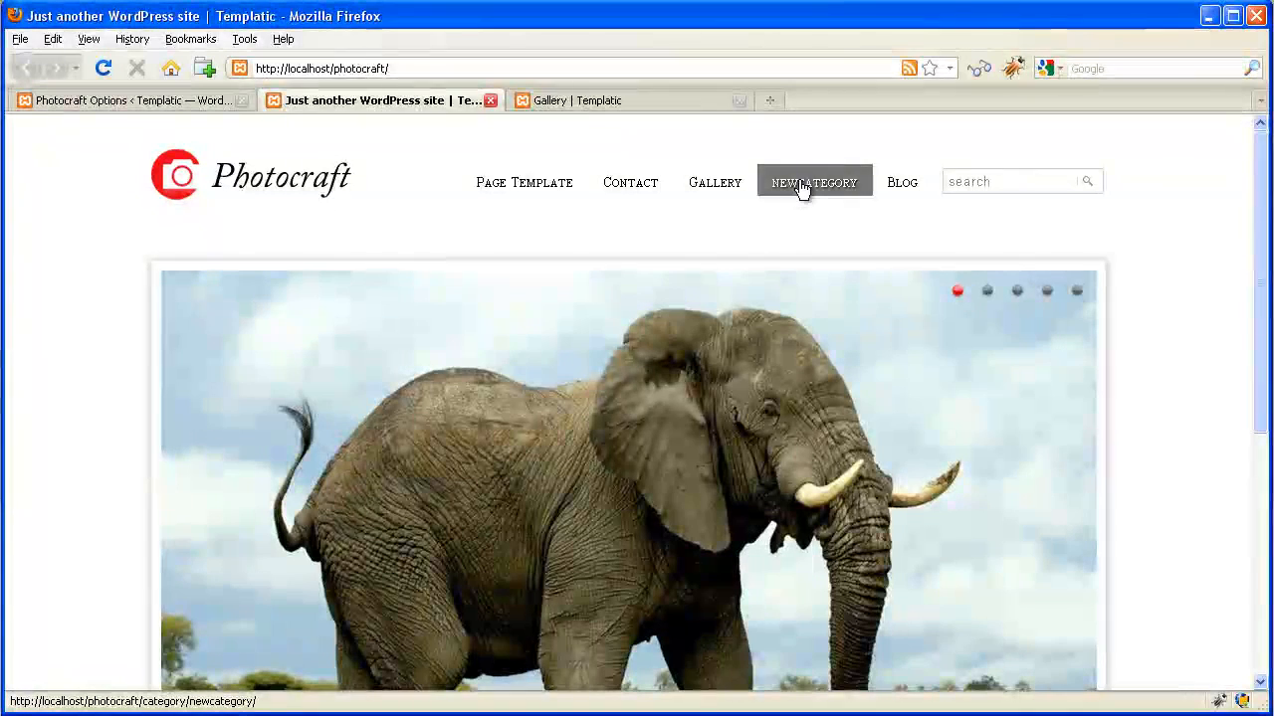
# Follow the NEWCATEGORY header link to view the newcategory archive
pyautogui.click(813, 182)
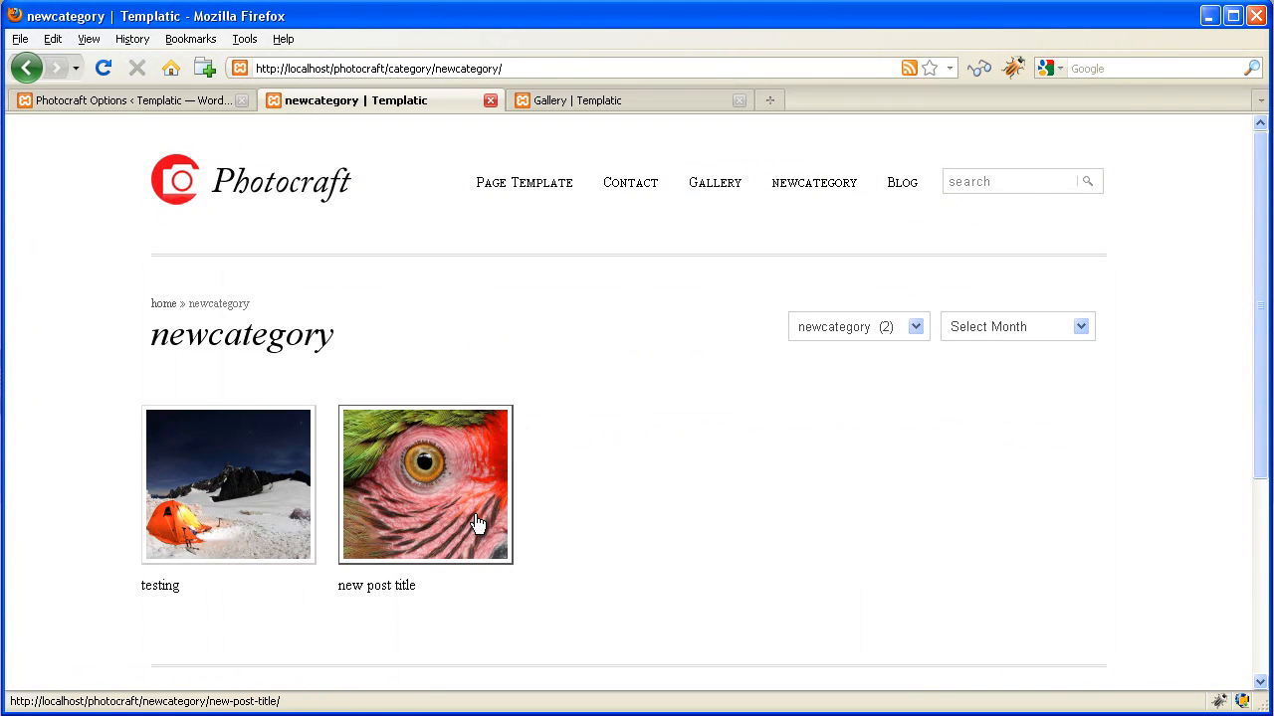
pyautogui.moveTo(522, 468)
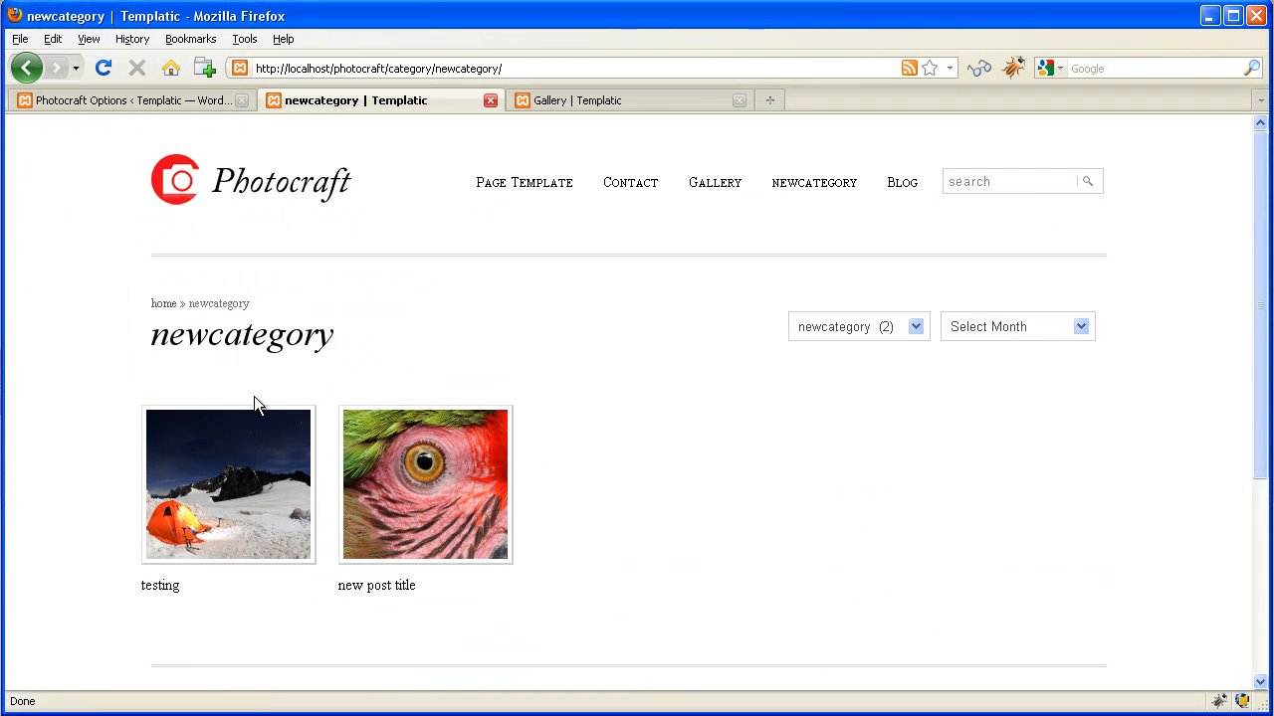
pyautogui.moveTo(283, 298)
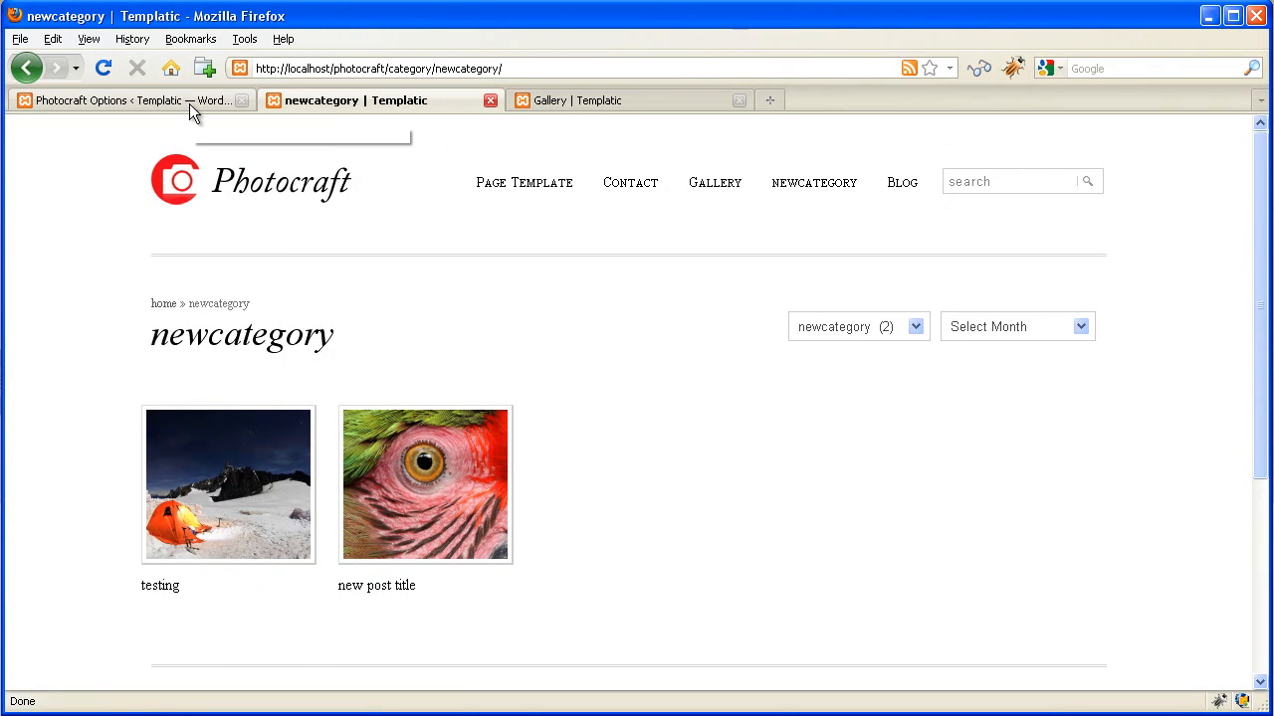
pyautogui.moveTo(129, 100)
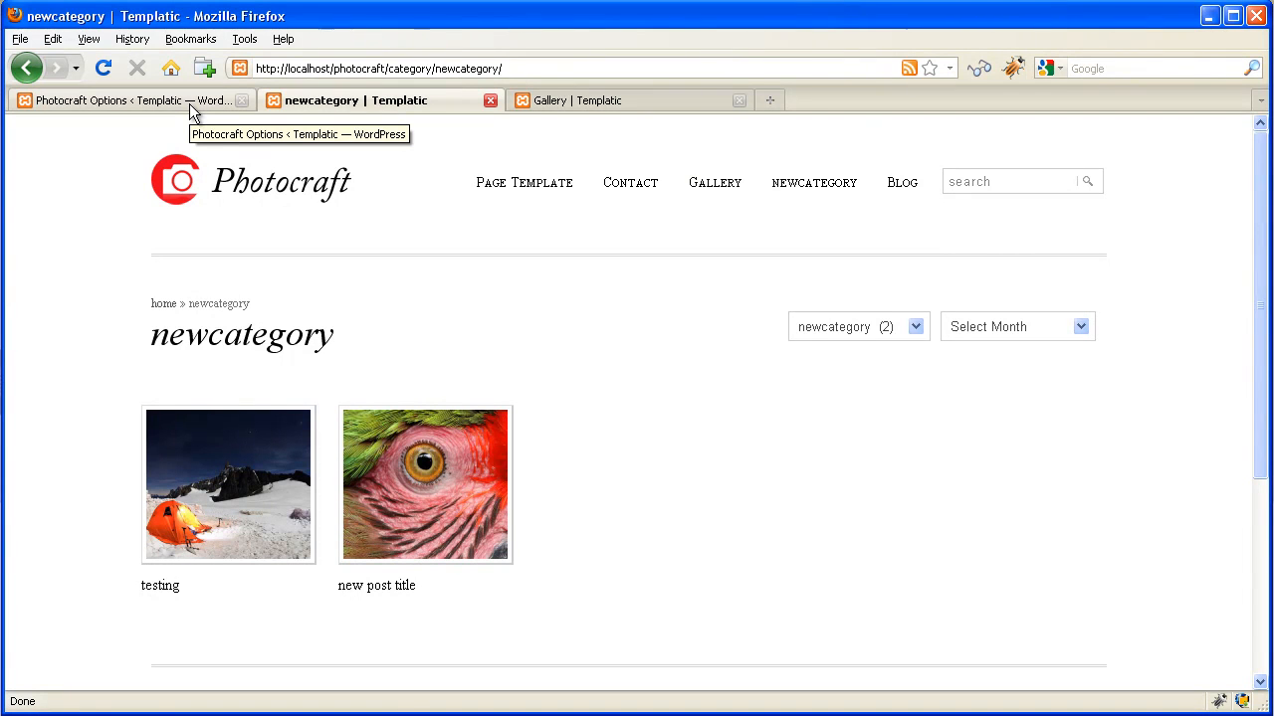
pyautogui.moveTo(515, 341)
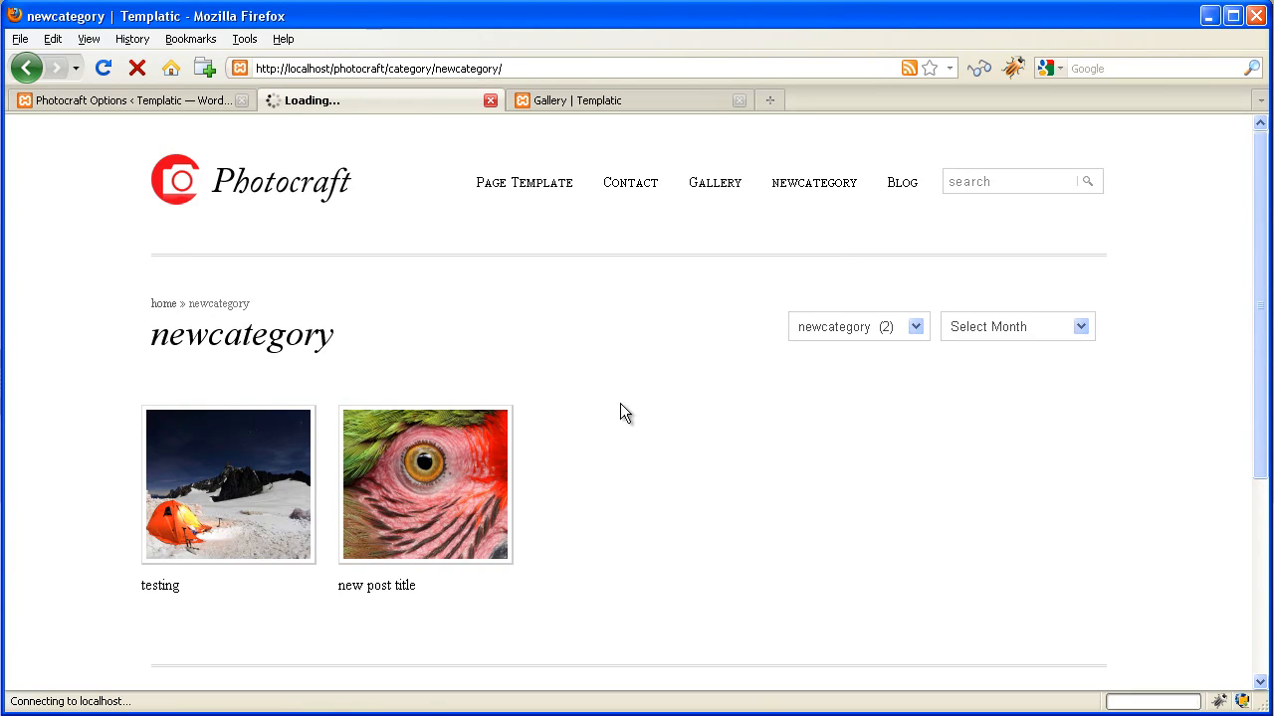
pyautogui.click(424, 484)
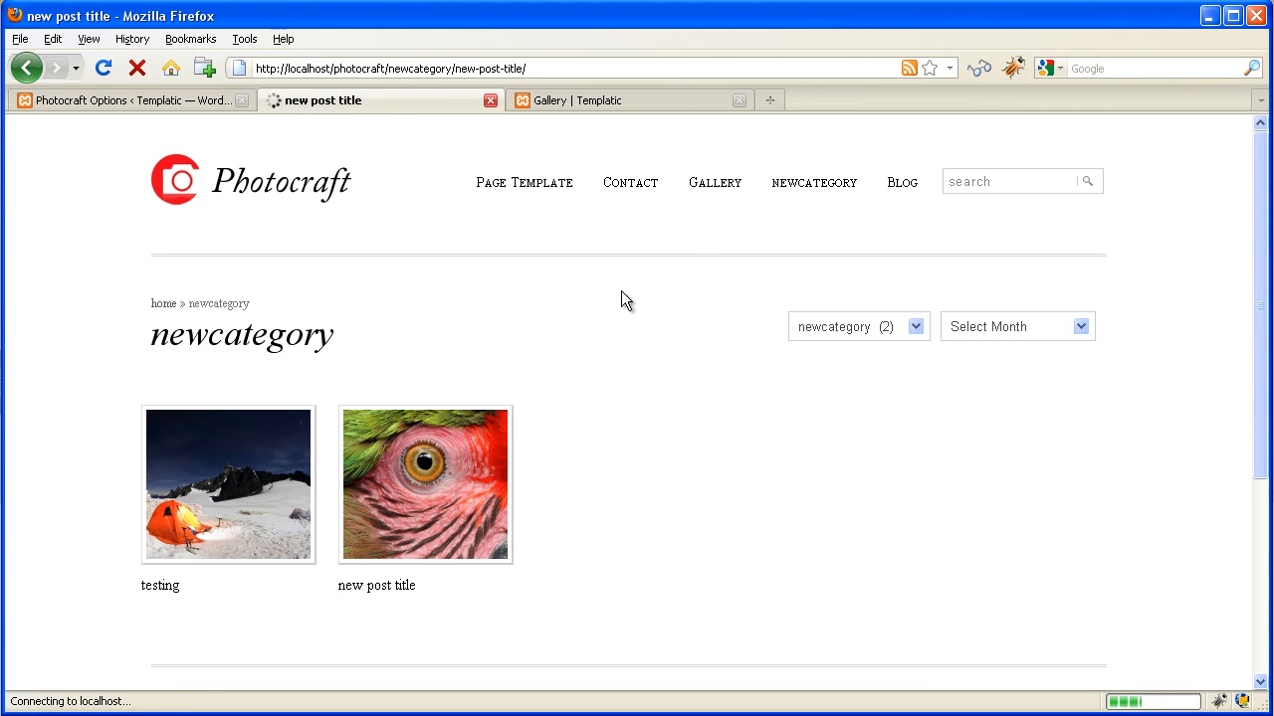
pyautogui.click(424, 483)
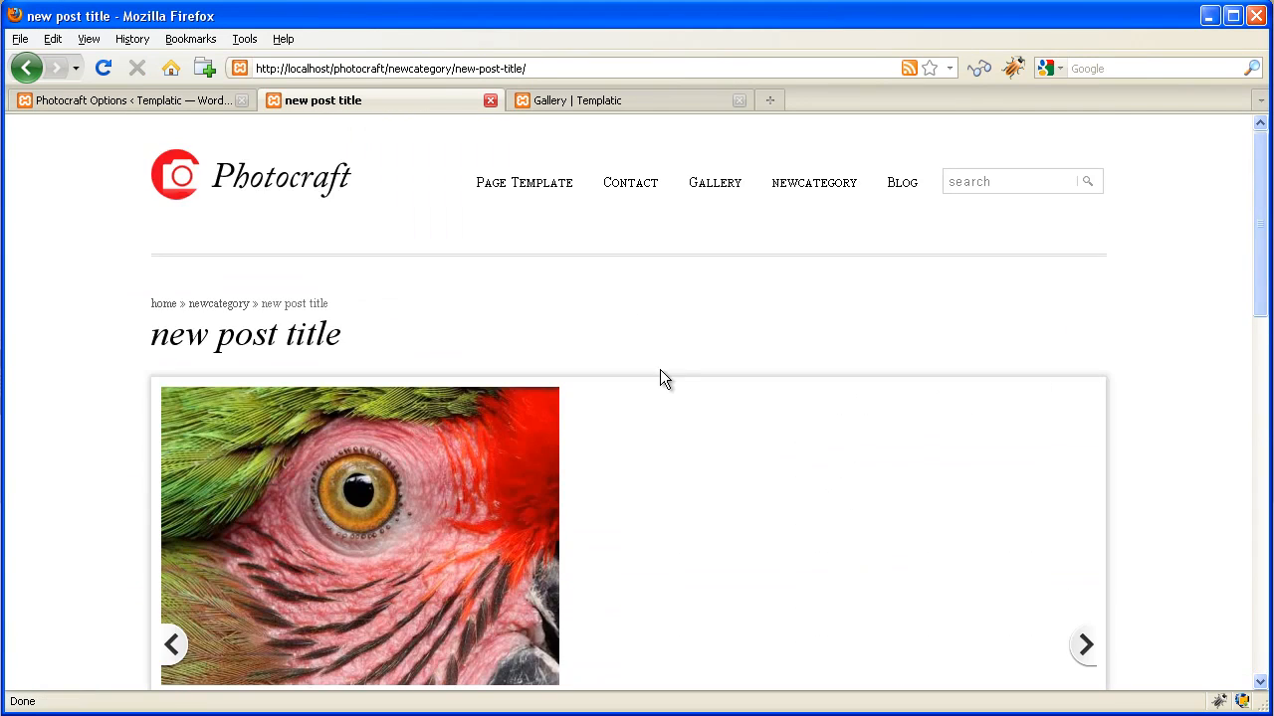
pyautogui.scroll(-3)
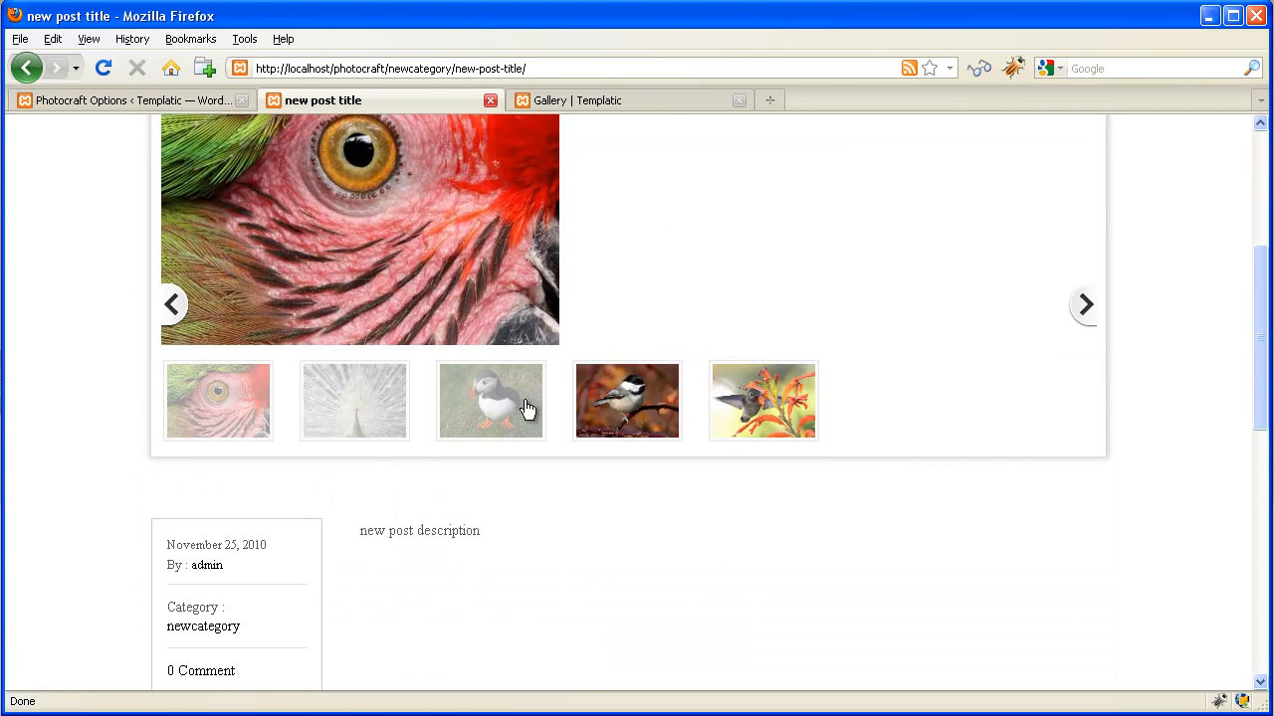
pyautogui.scroll(-3)
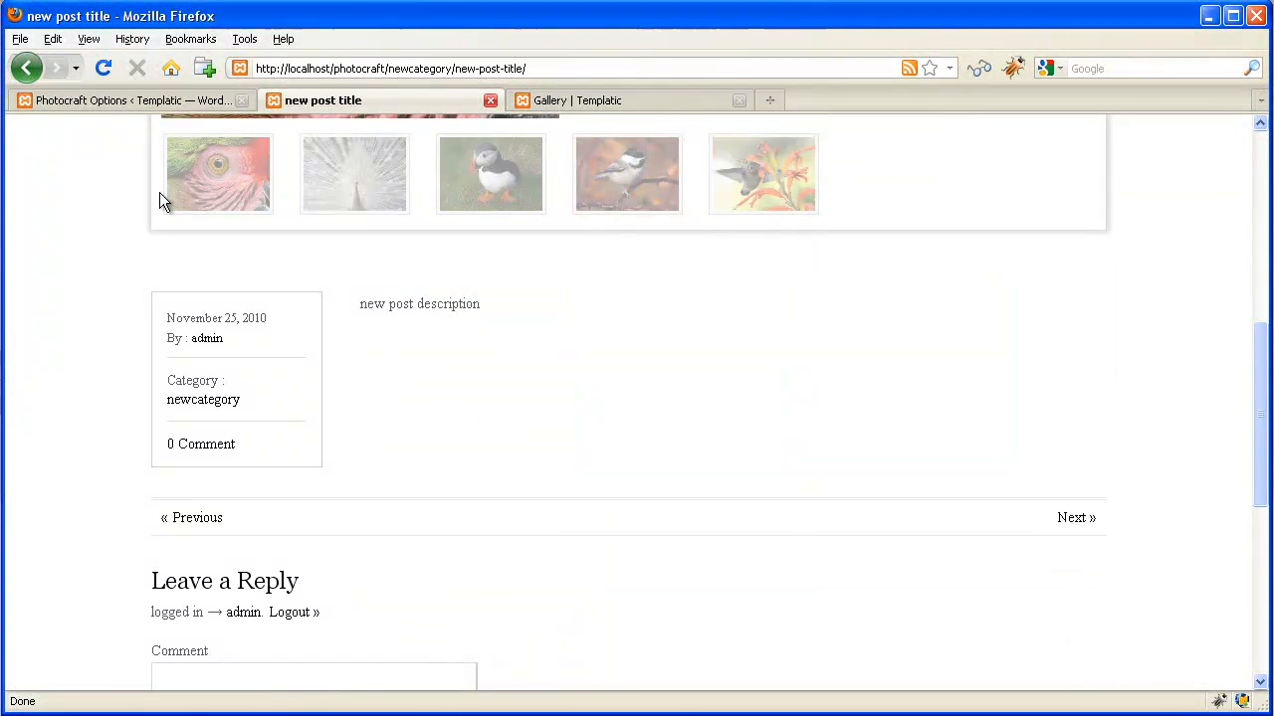
pyautogui.click(27, 67)
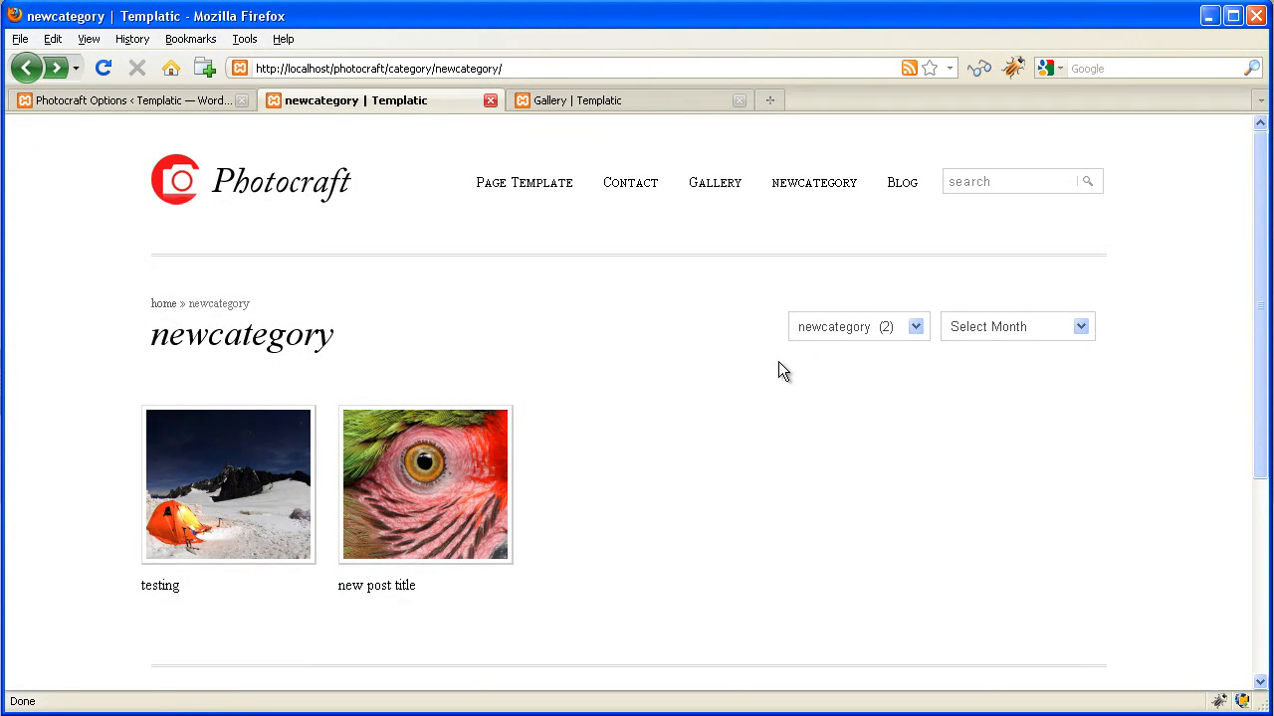
pyautogui.moveTo(338, 162)
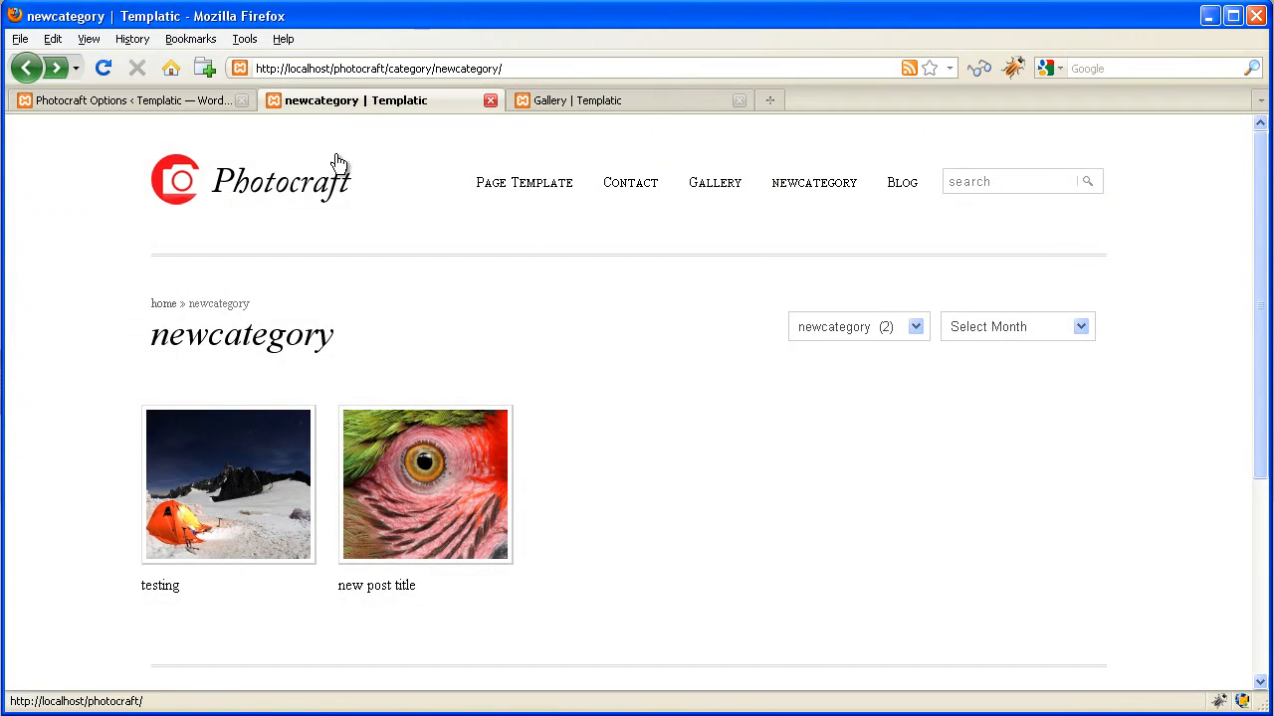
# Reopen Photocraft's Gallery Section category options and save them again
pyautogui.click(127, 100)
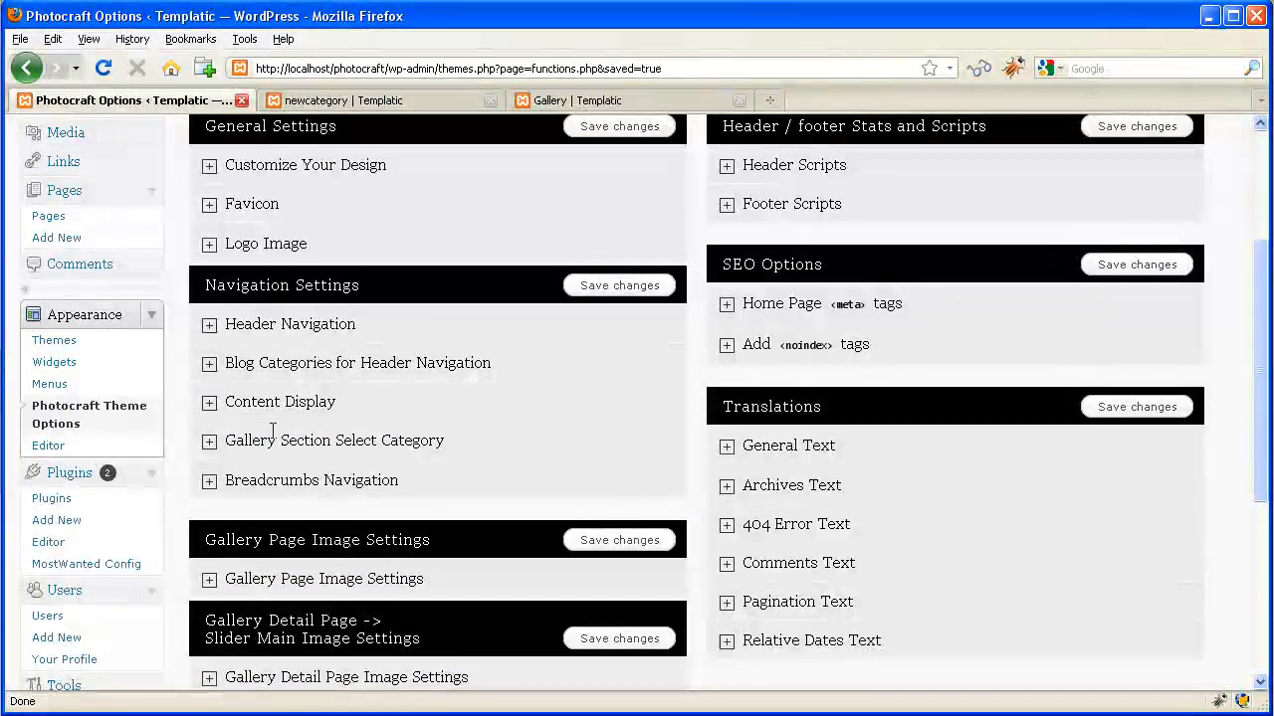
pyautogui.click(209, 440)
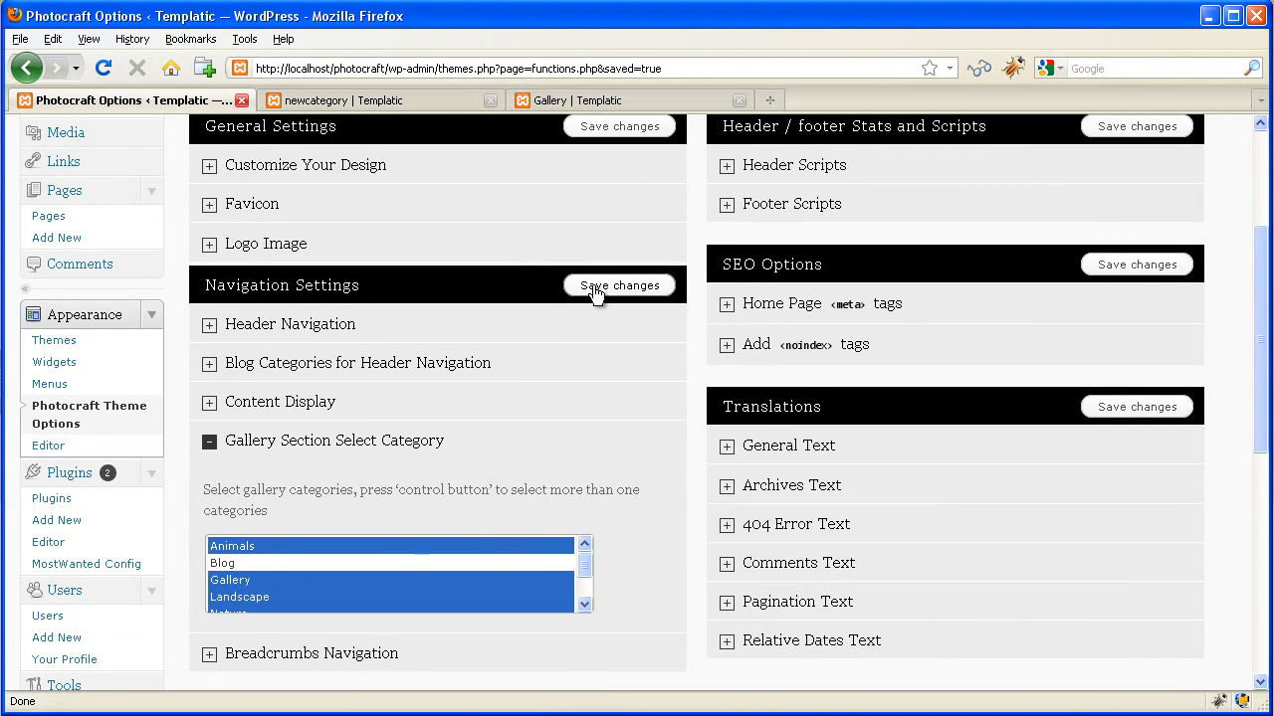
pyautogui.click(368, 99)
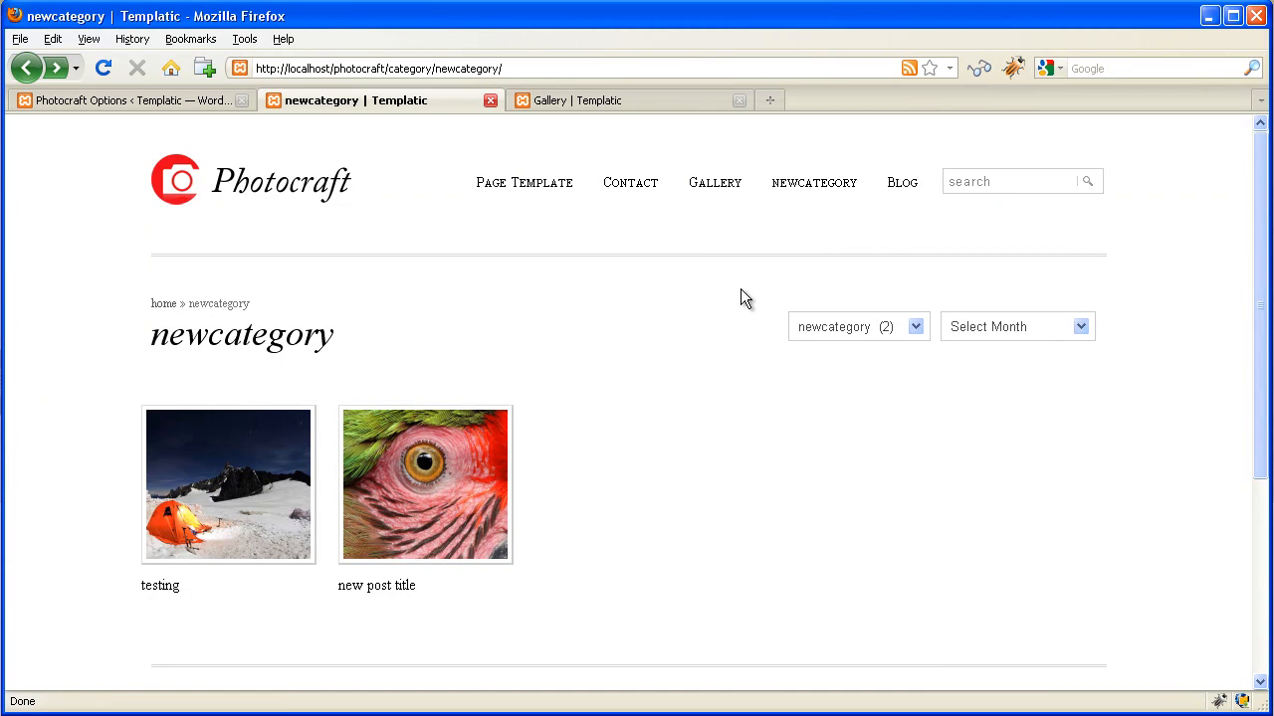
pyautogui.moveTo(734, 306)
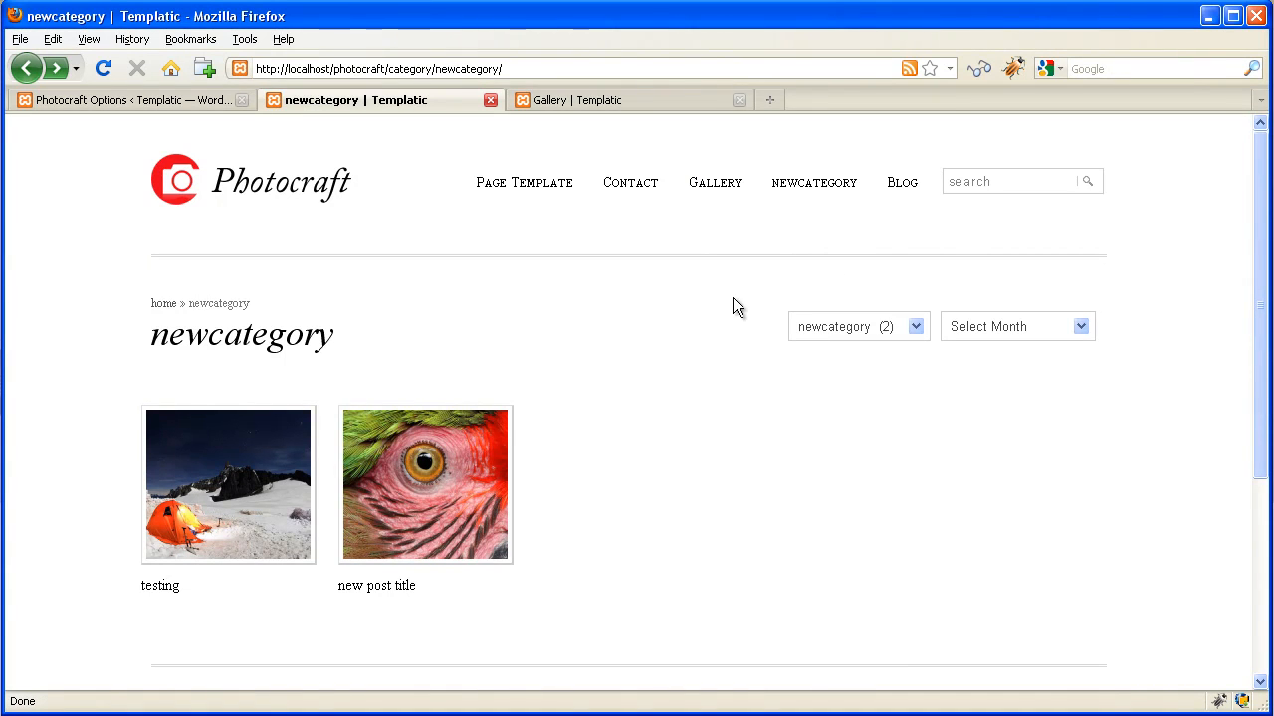
pyautogui.moveTo(829, 469)
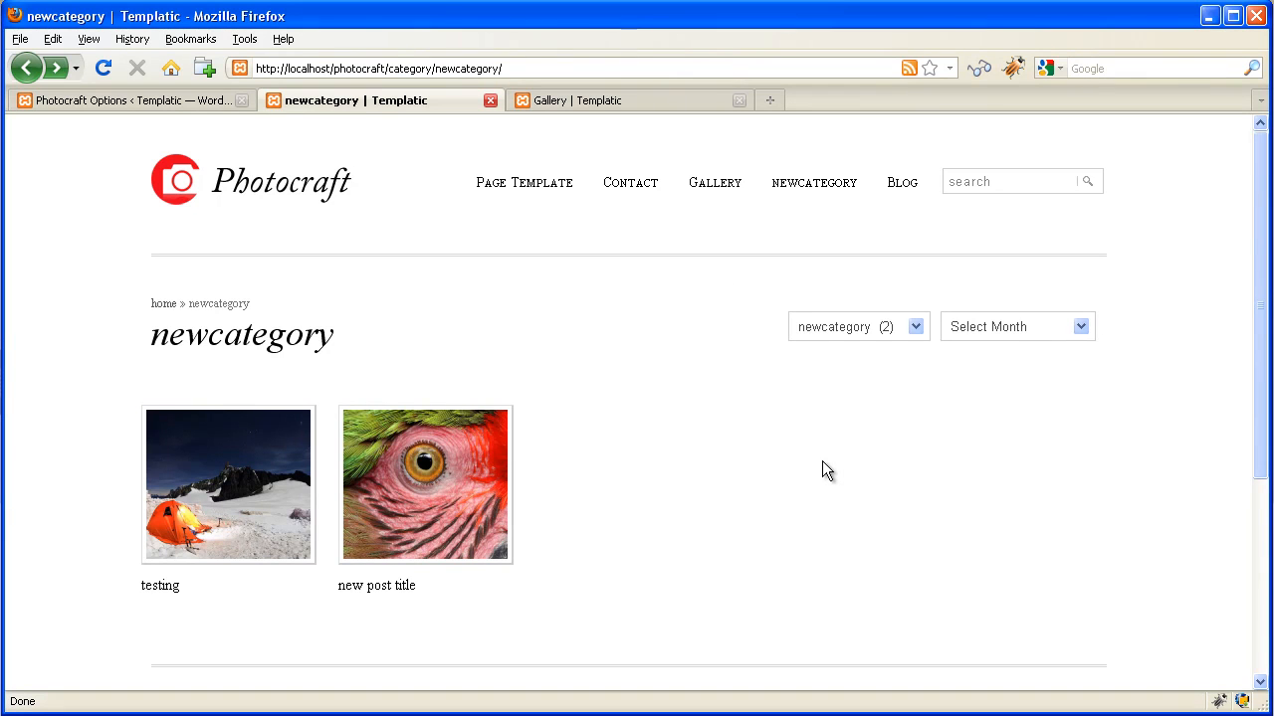